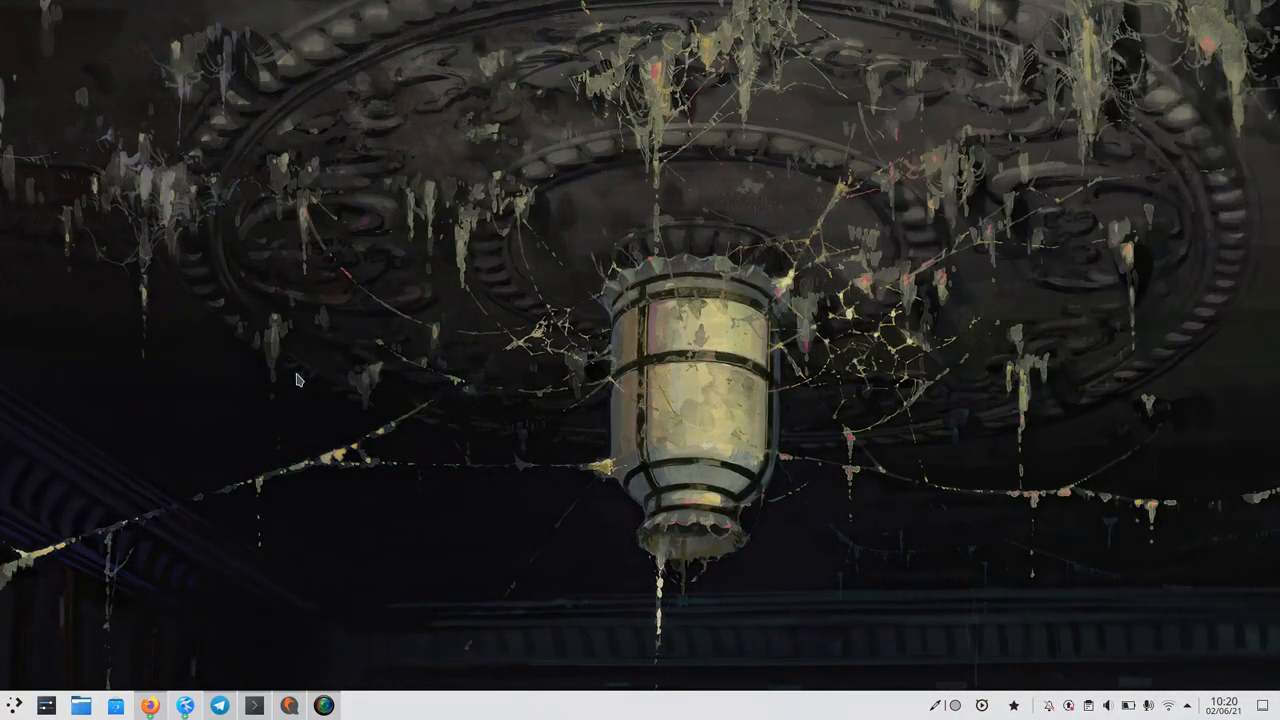
mouse_move(176, 496)
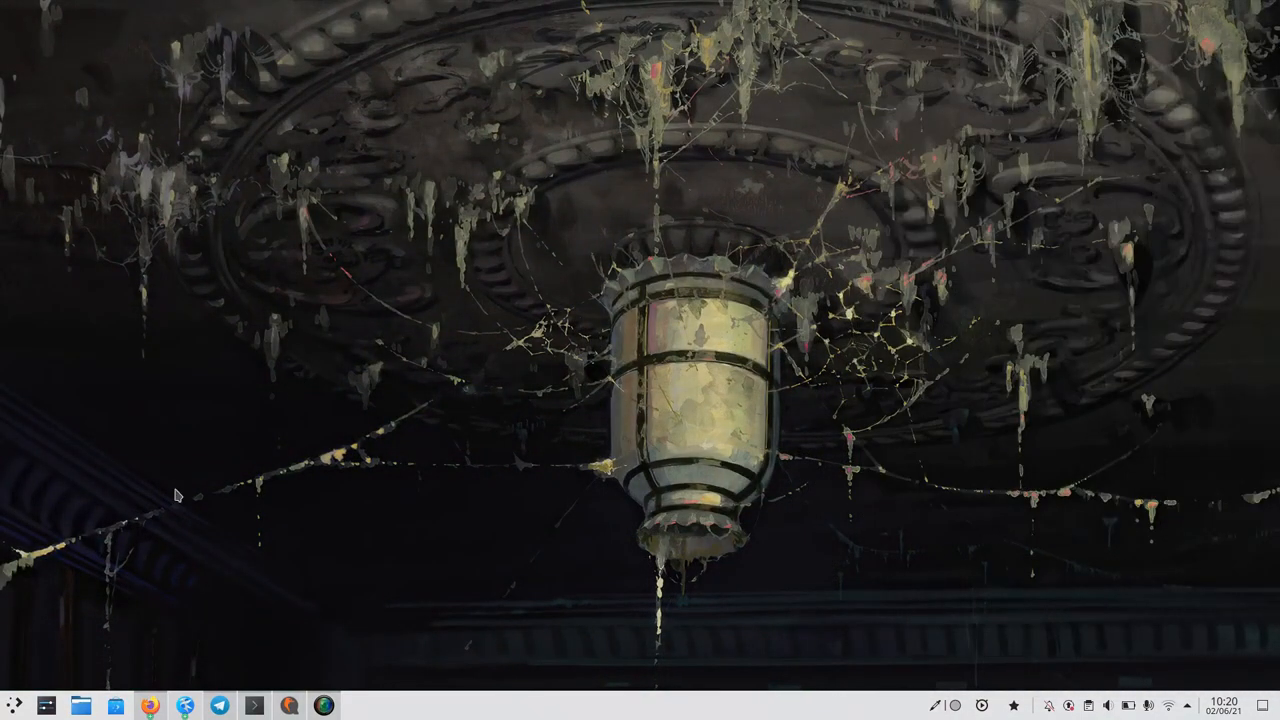
- Swap the panel launcher for Tiled Menu through Edit Panel and Show Alternatives
click(14, 705)
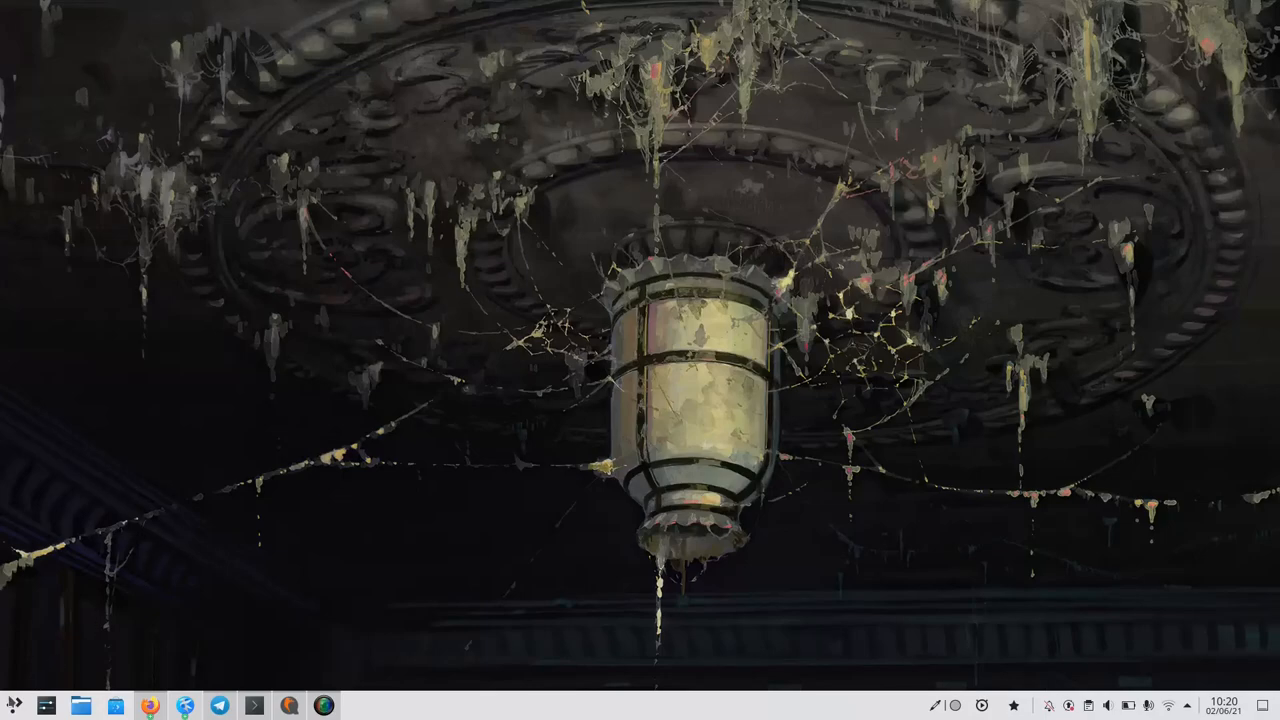
right_click(15, 705)
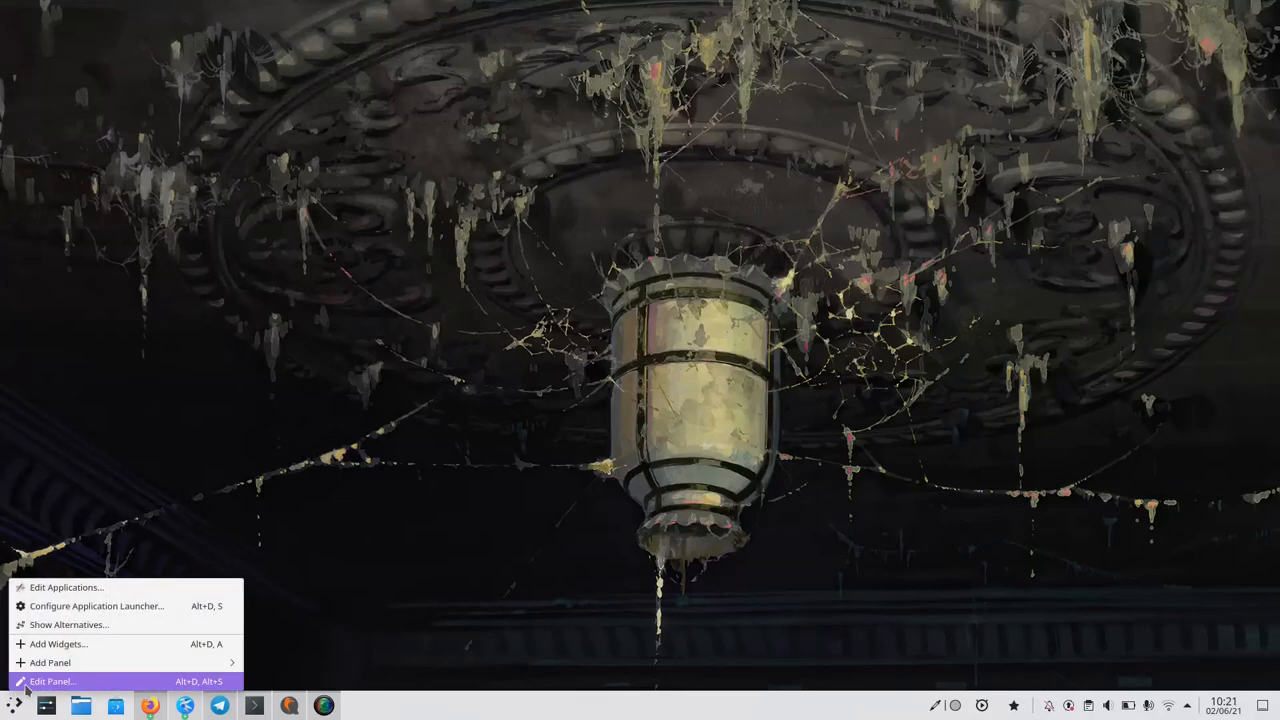
click(52, 681)
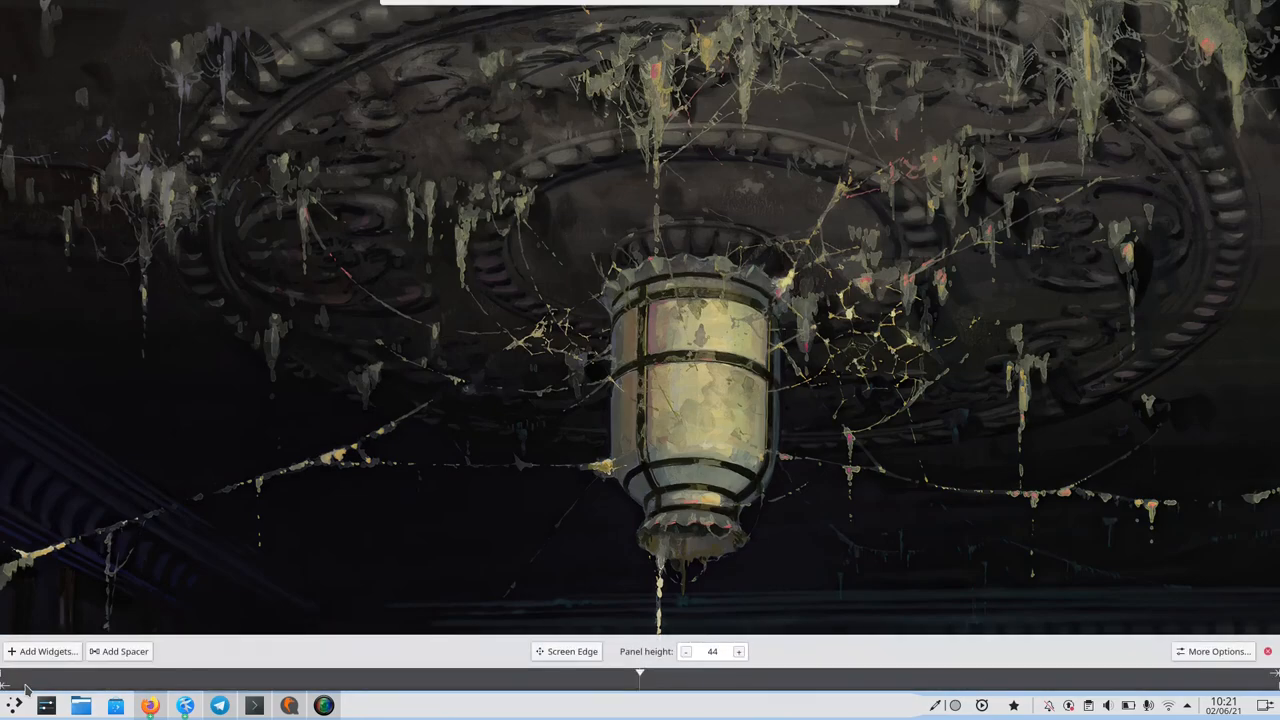
right_click(14, 705)
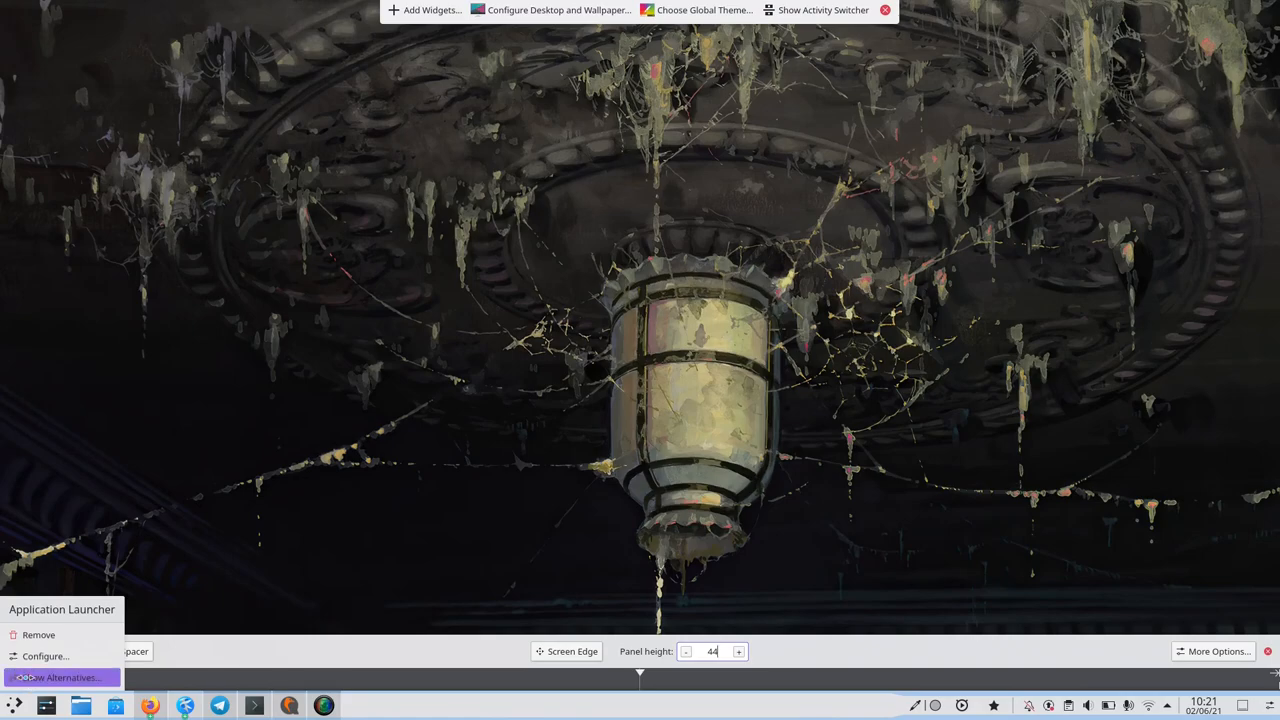
click(61, 677)
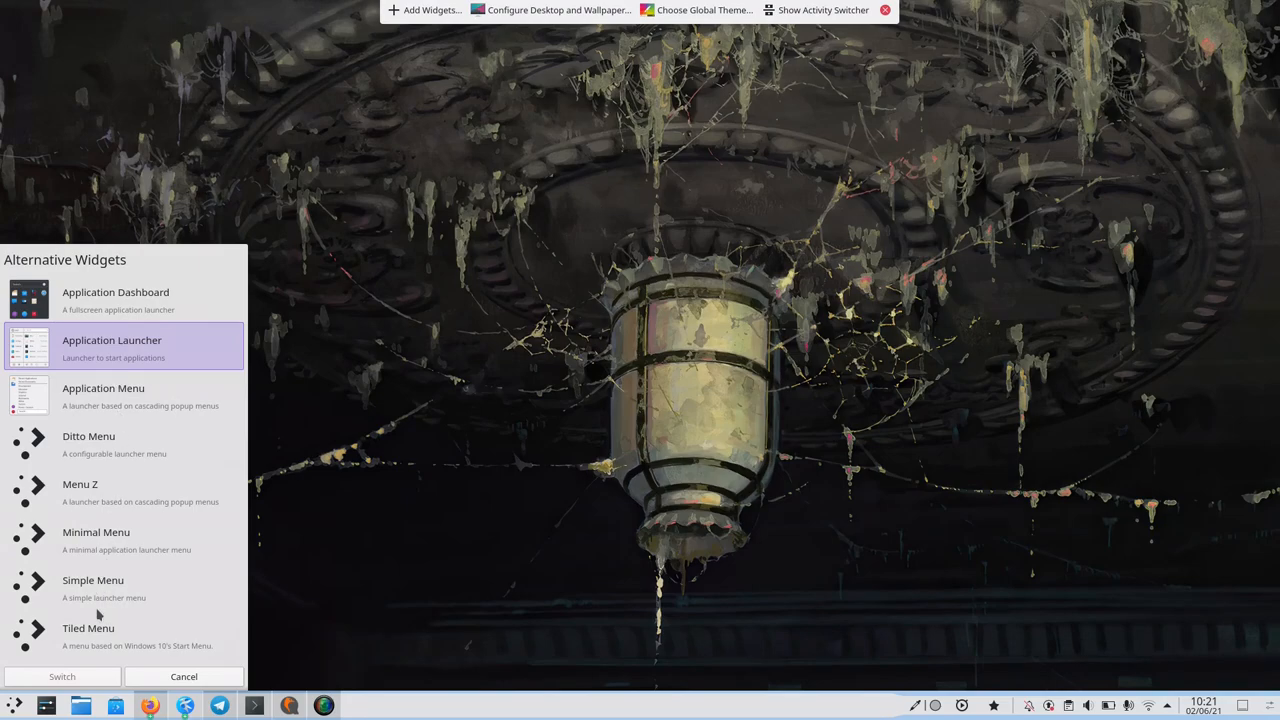
click(88, 635)
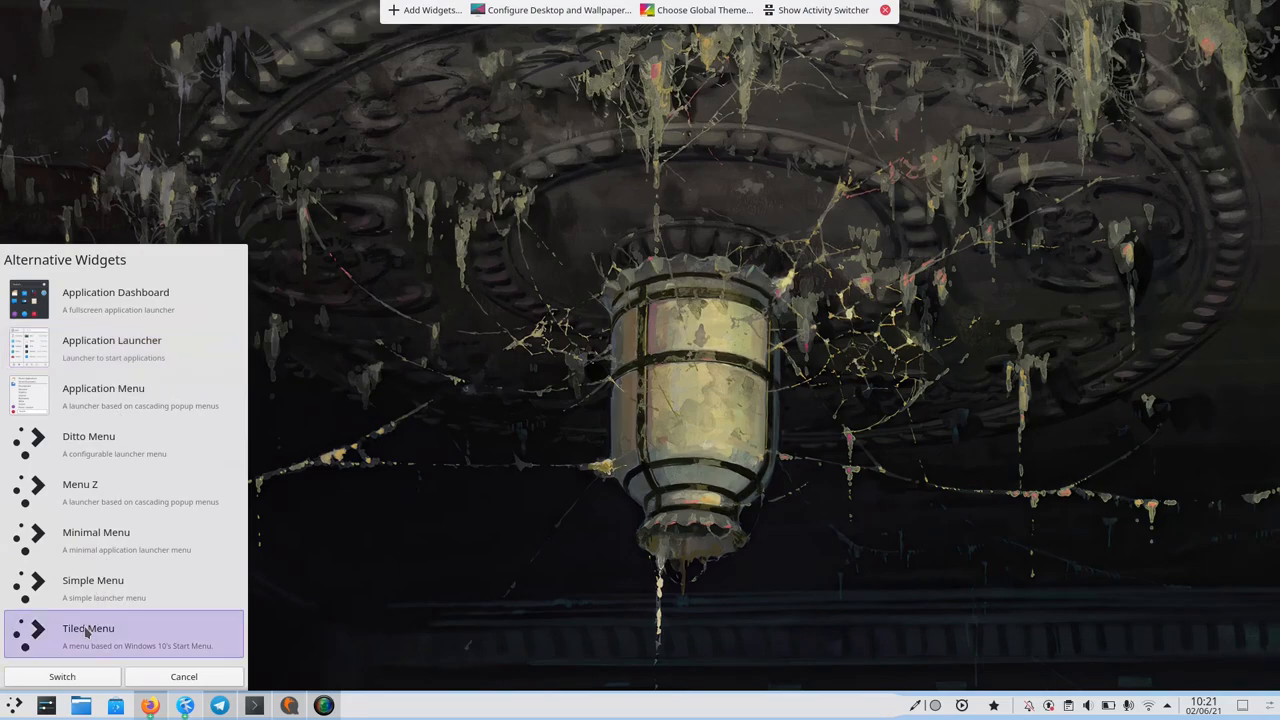
click(93, 585)
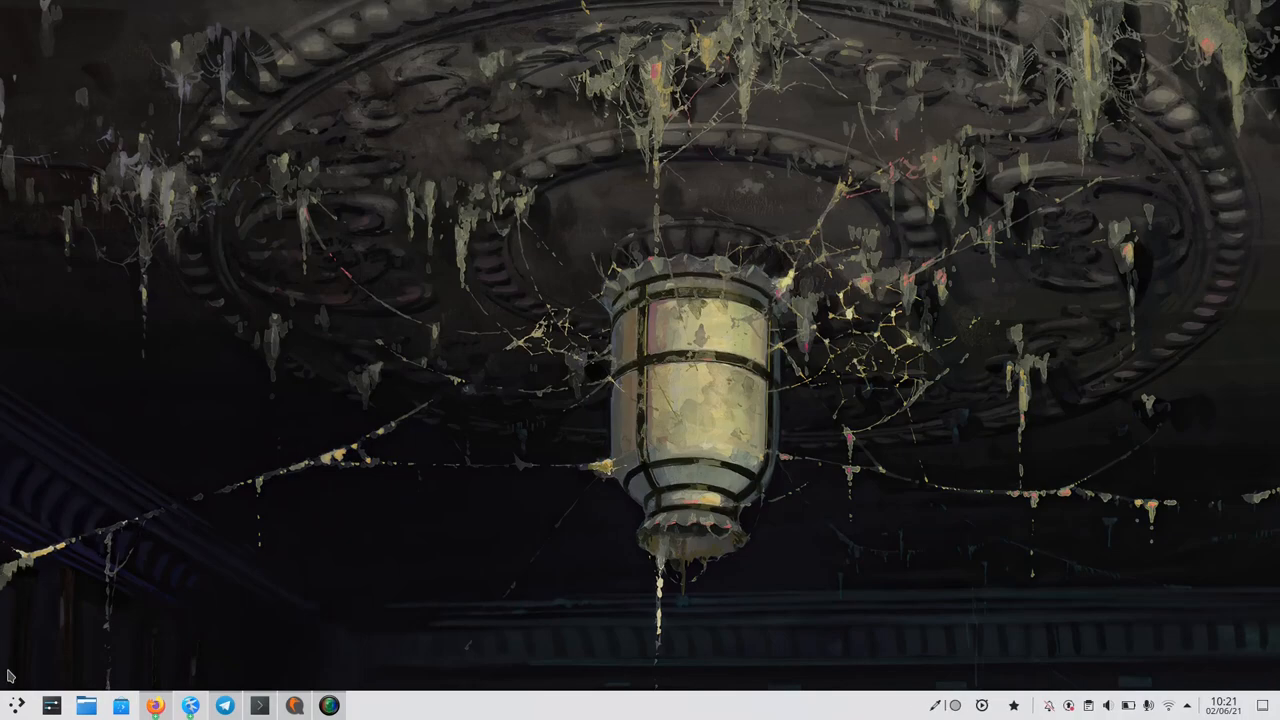
- Browse Tiled Menu's Development, Graphics, Education, Internet and Games categories, then All Applications
click(15, 705)
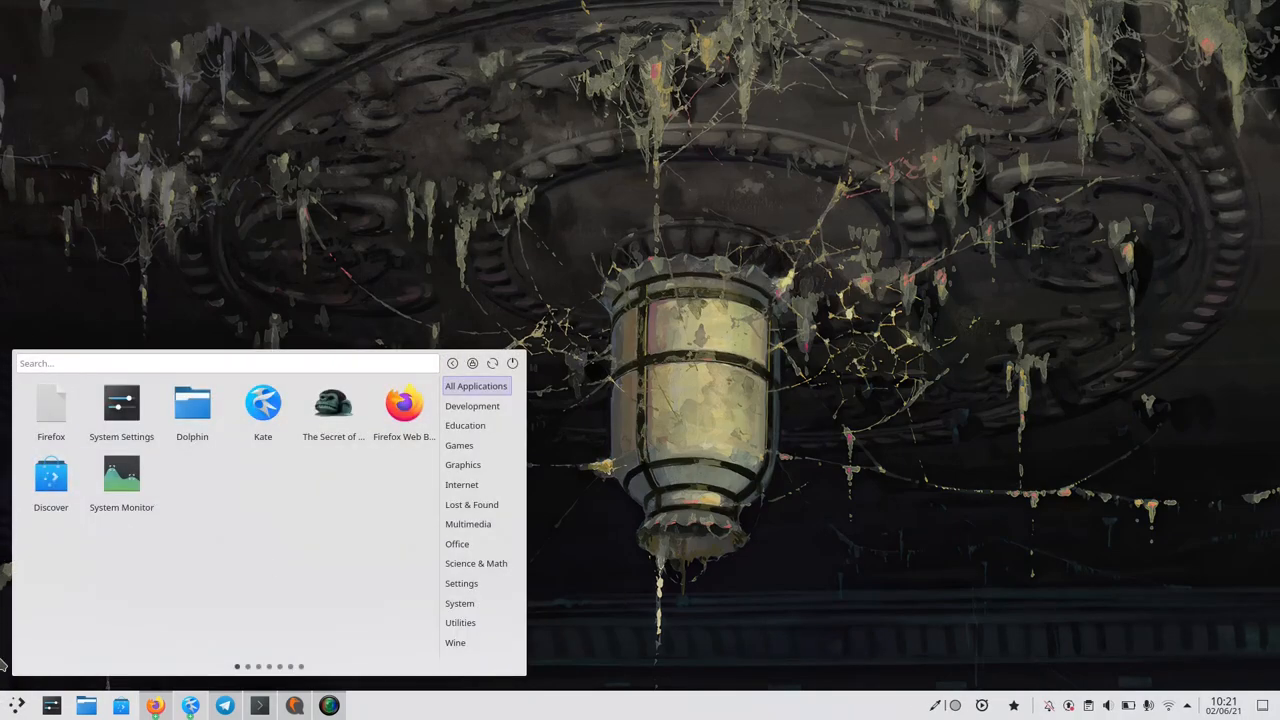
mouse_move(40, 243)
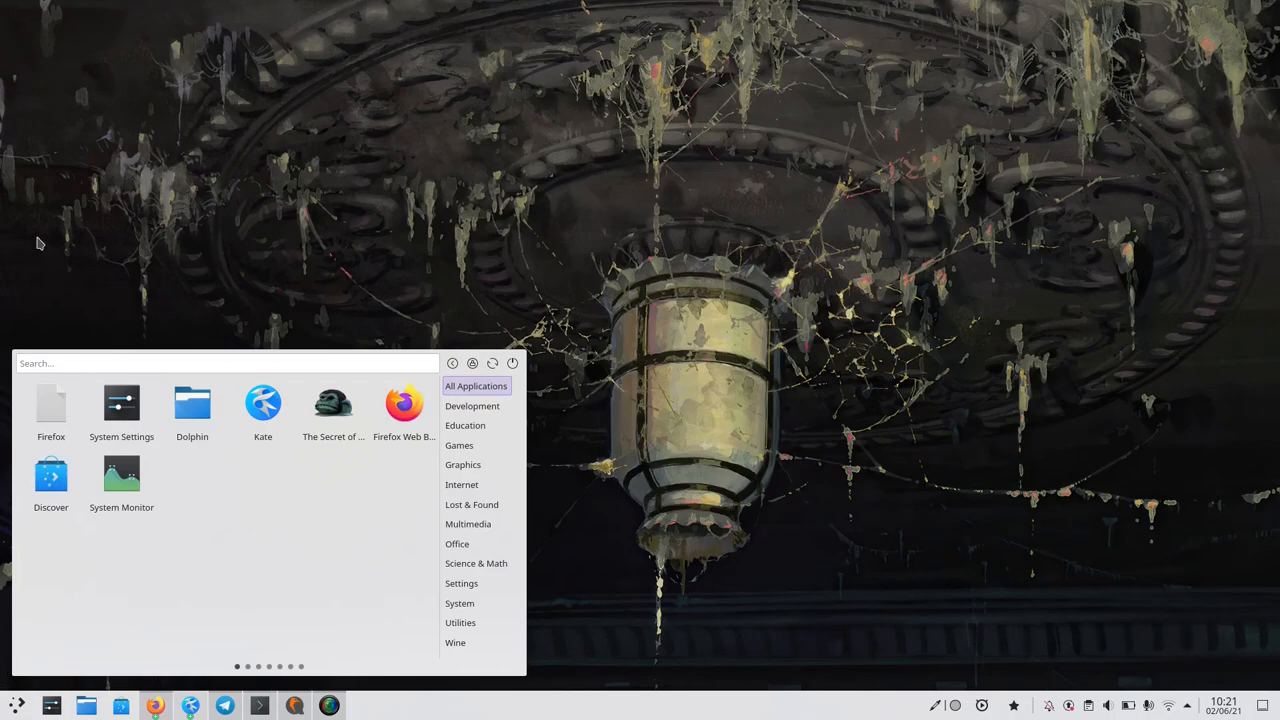
mouse_move(555, 400)
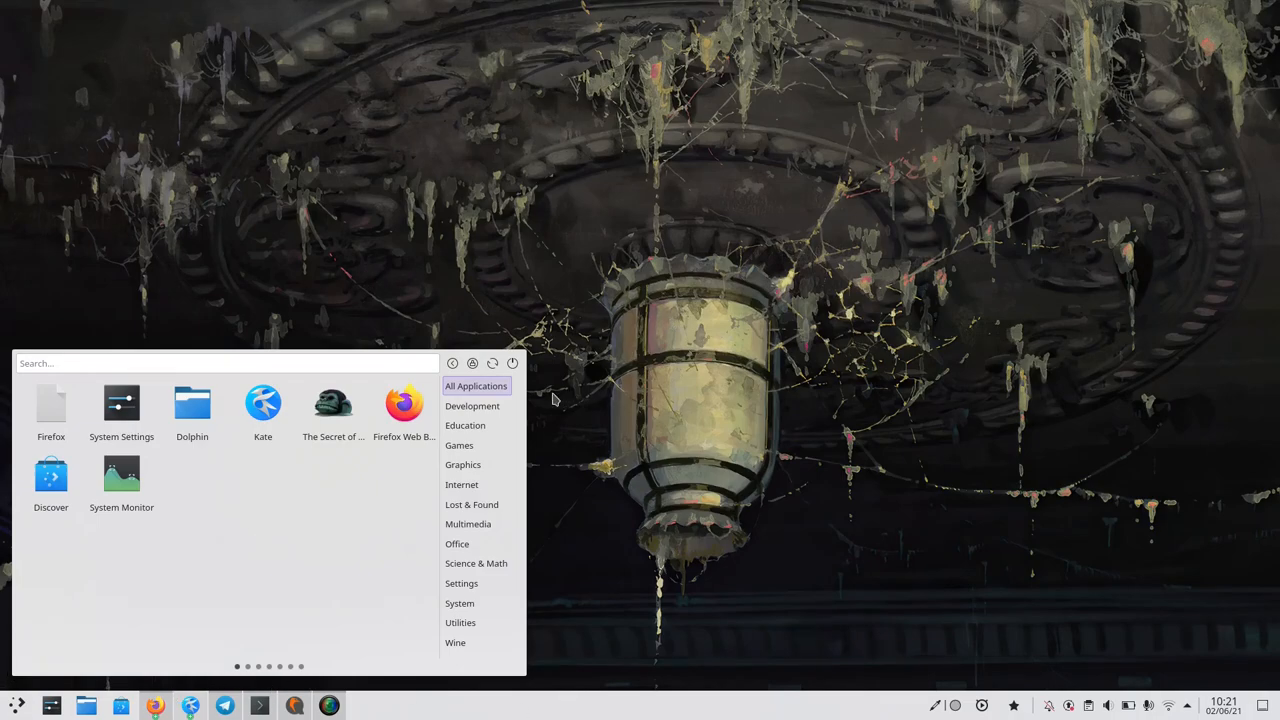
click(472, 405)
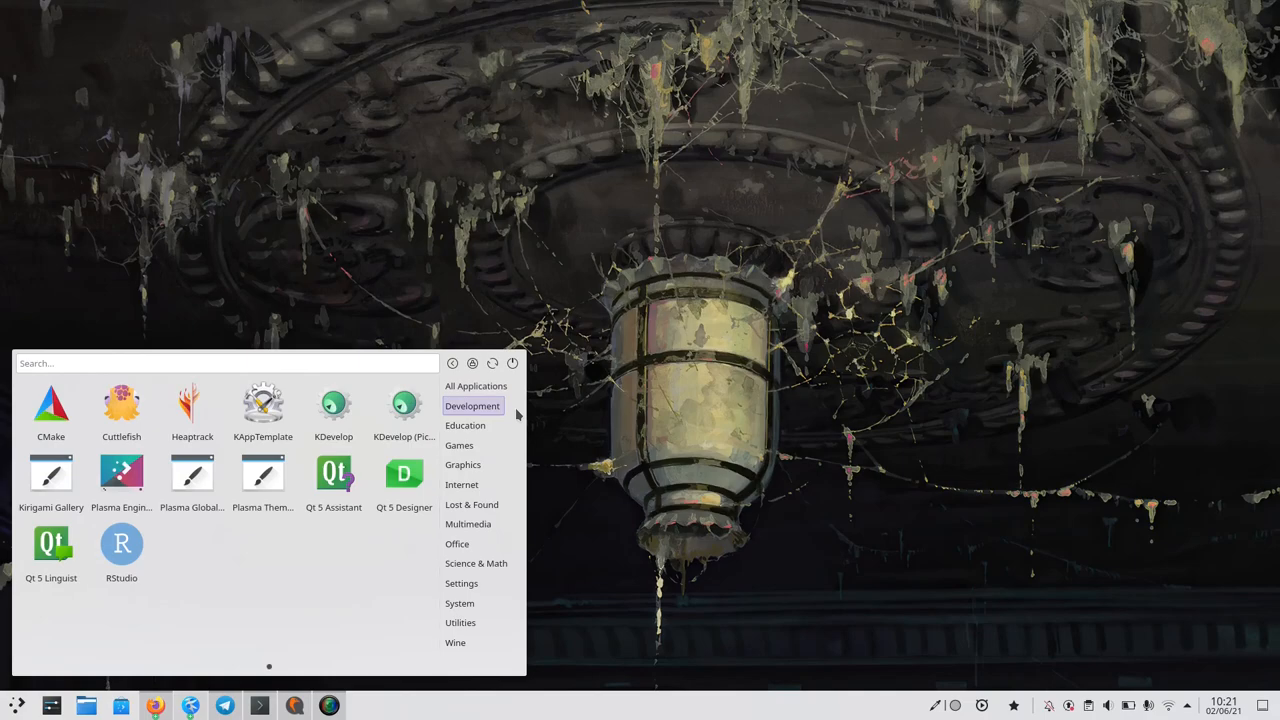
click(463, 464)
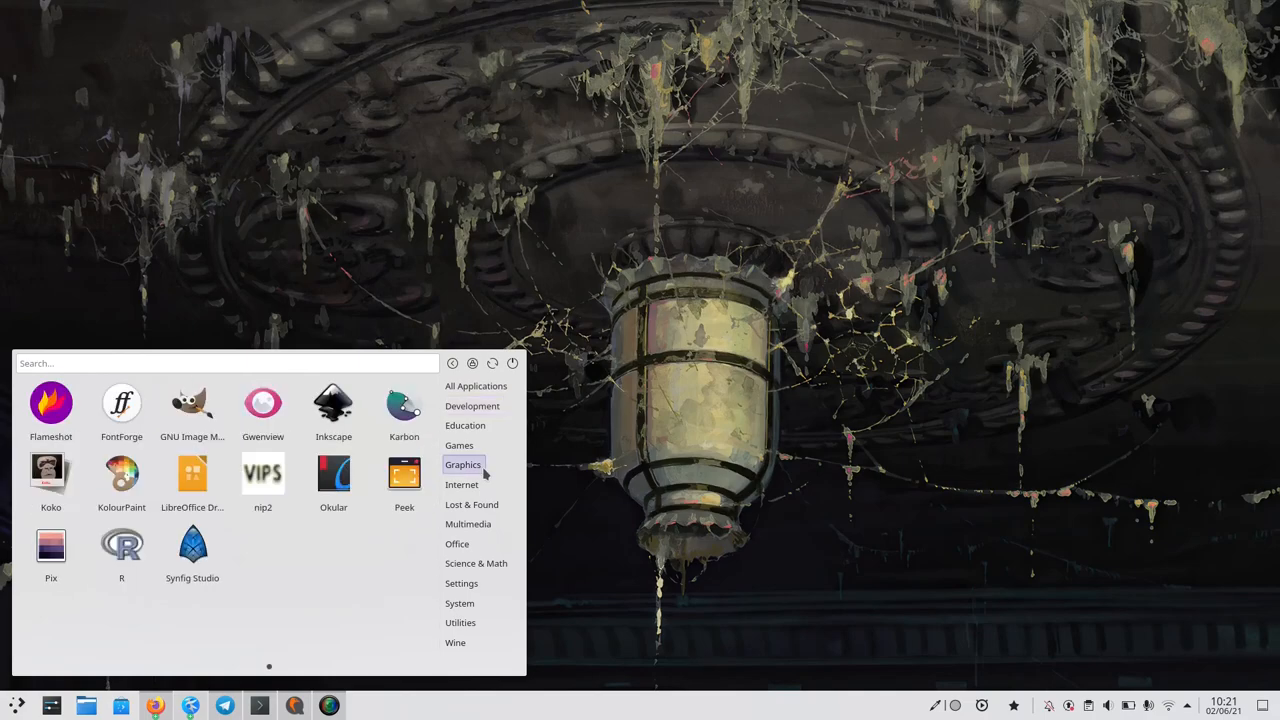
click(465, 425)
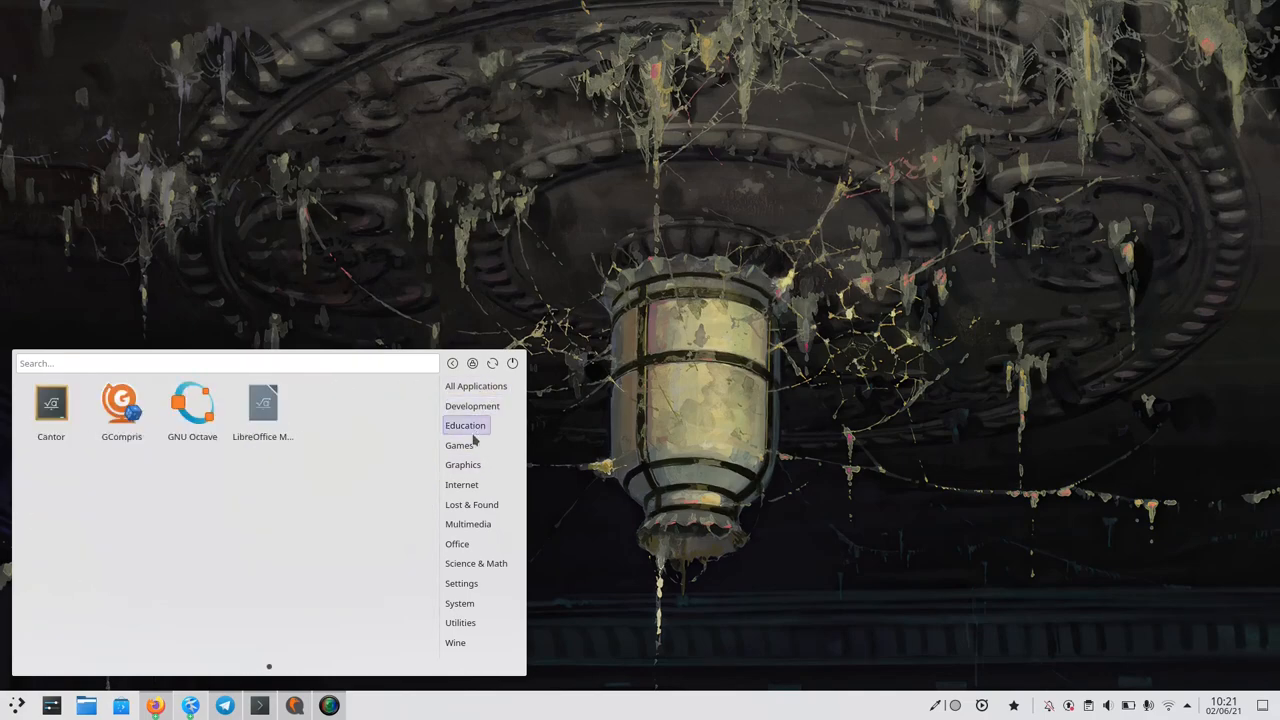
click(461, 484)
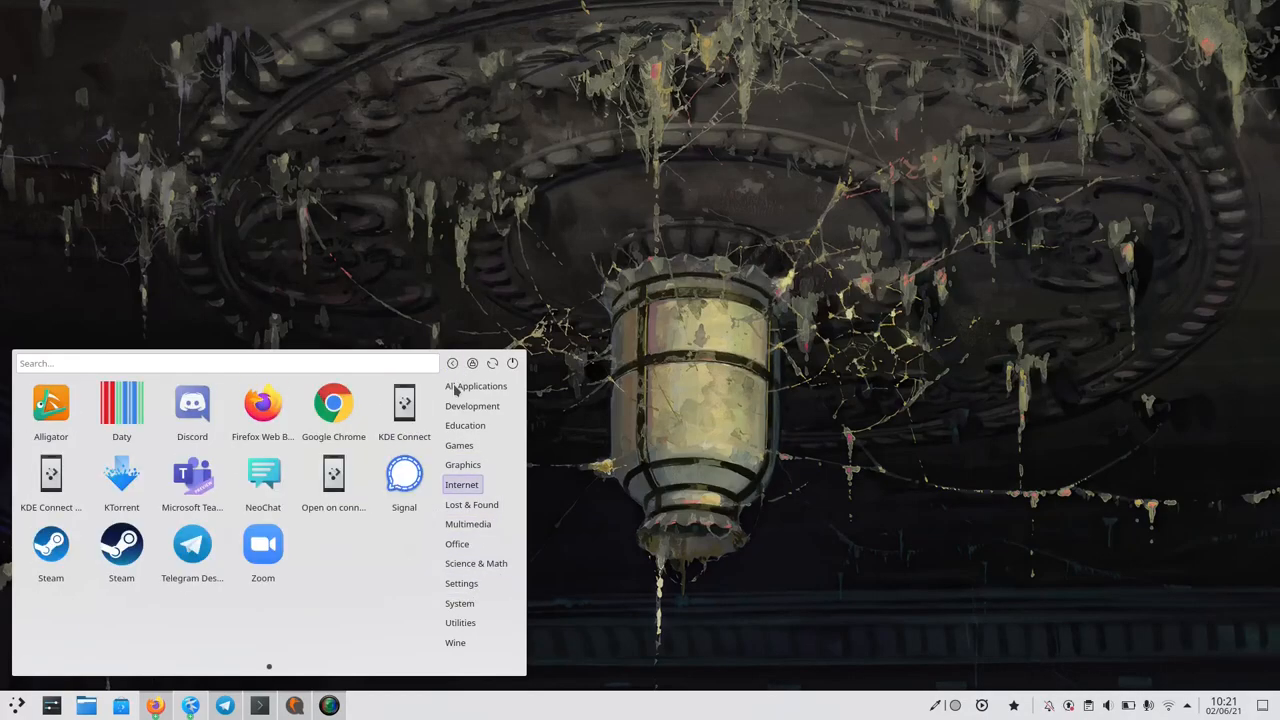
text(h)
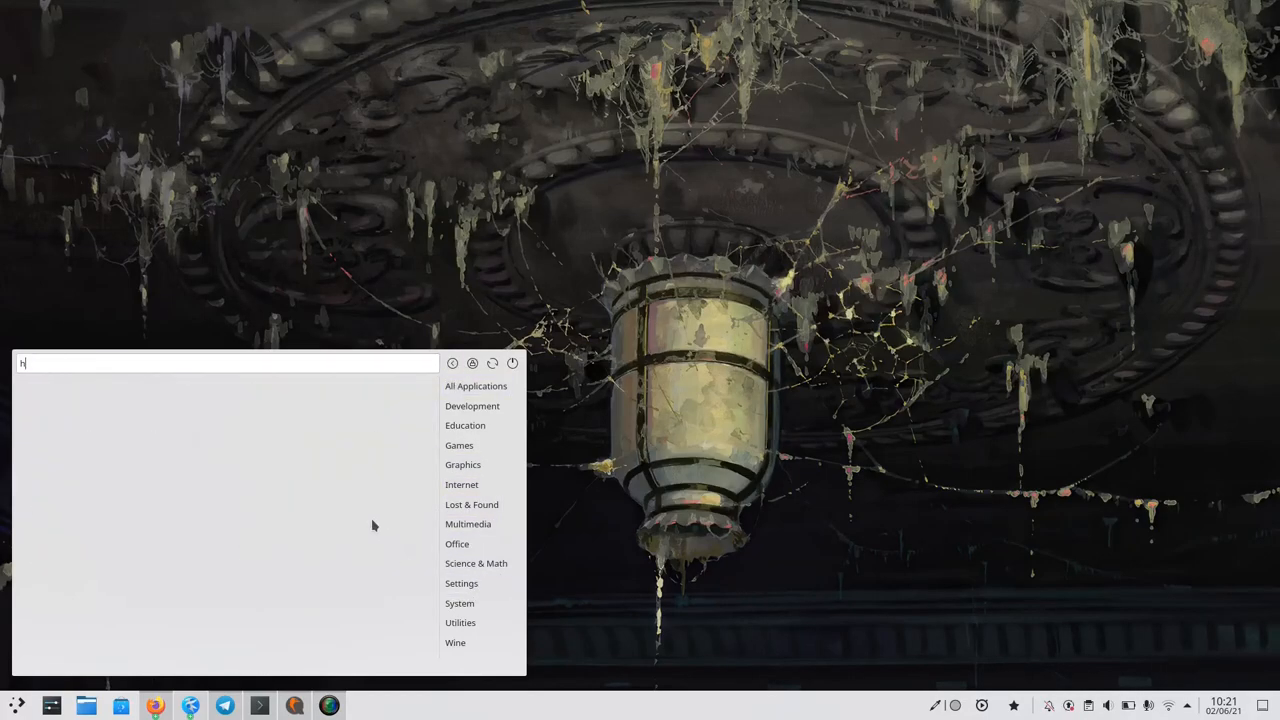
click(459, 445)
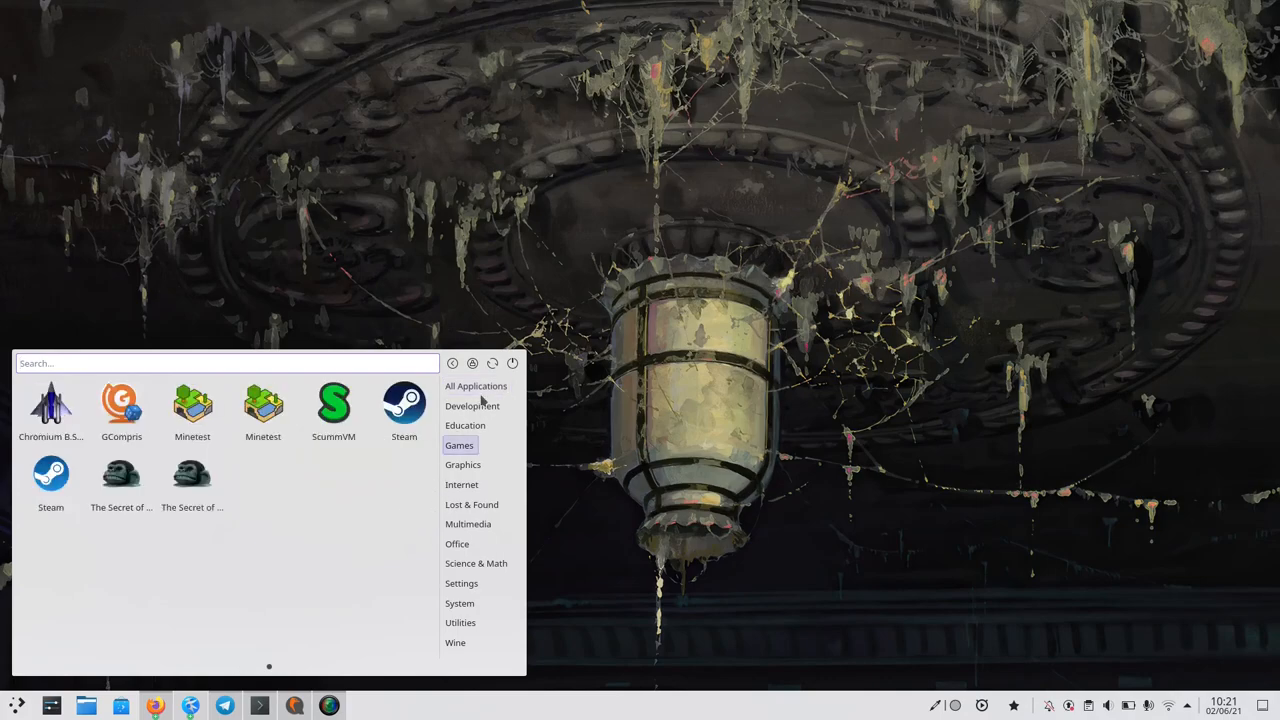
click(475, 386)
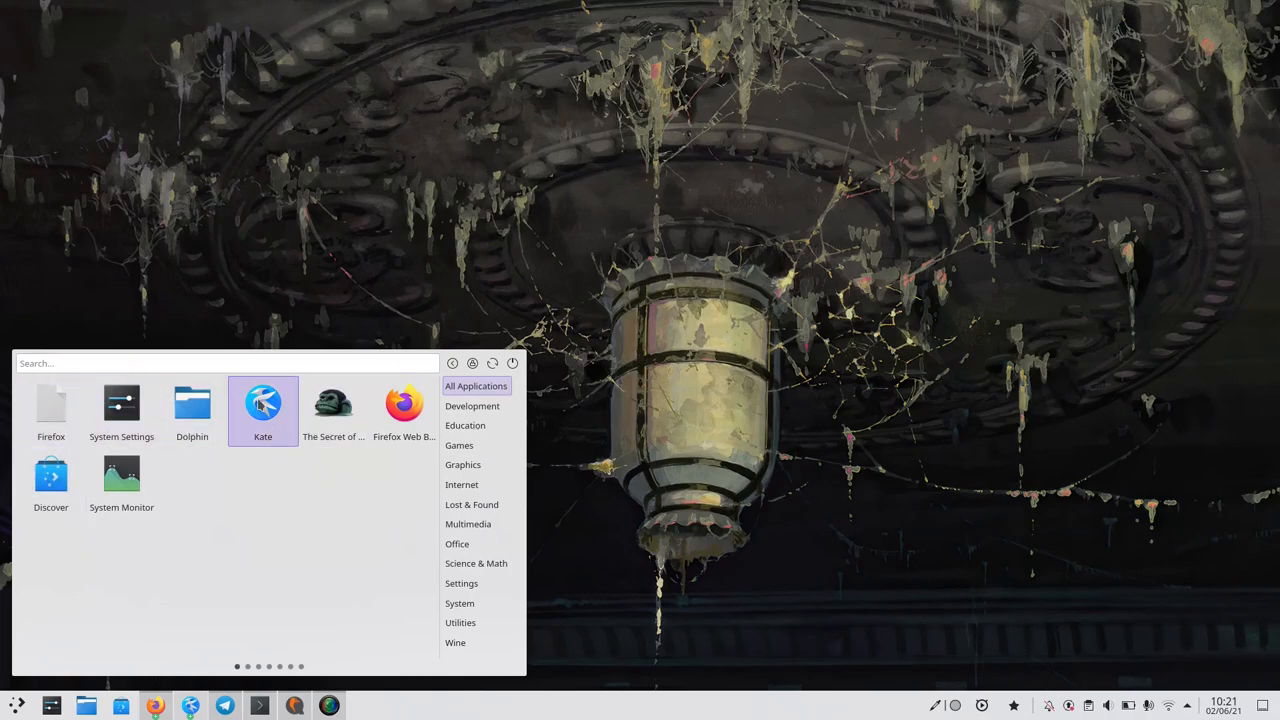
mouse_move(333, 410)
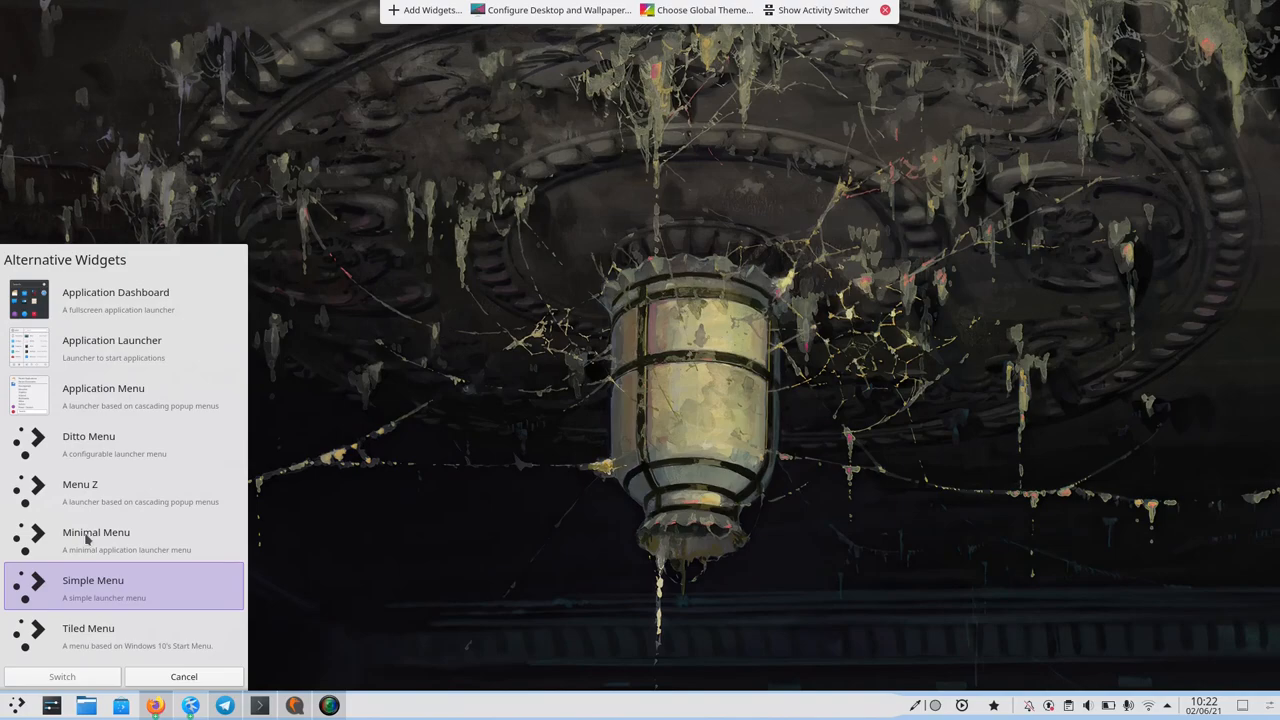
- Switch the panel launcher to Simple Menu
click(184, 676)
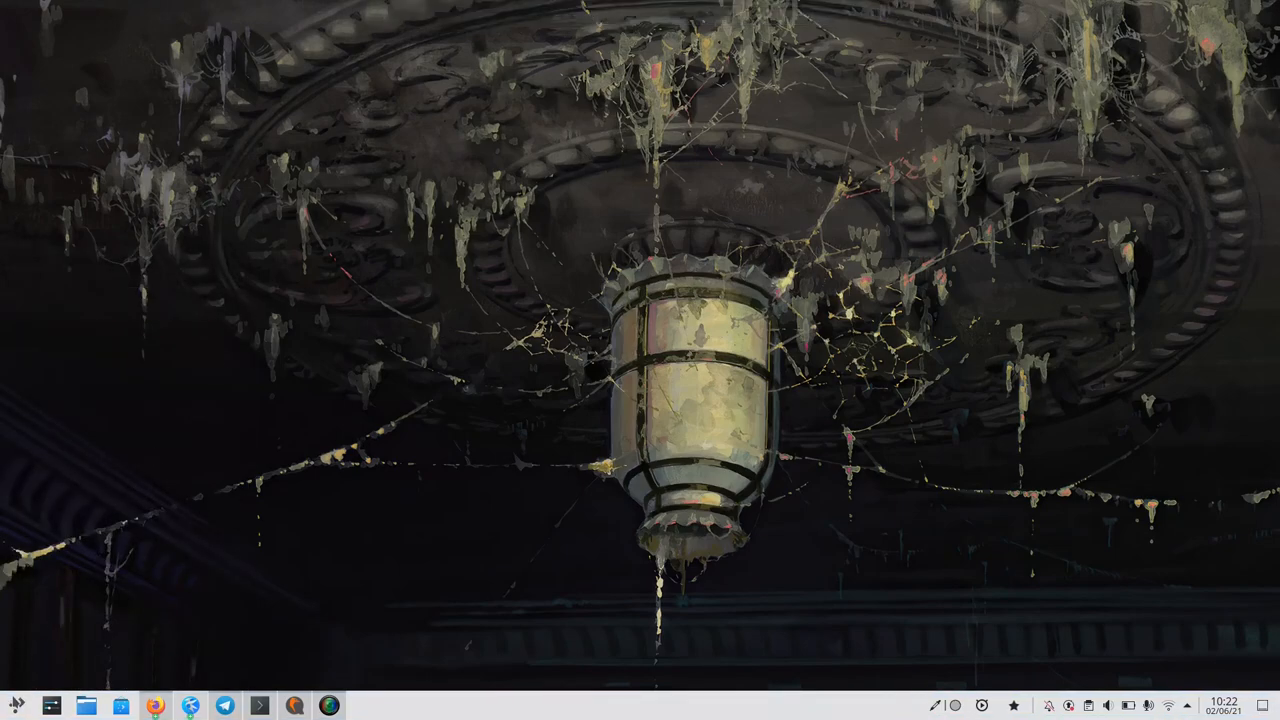
- Open Simple Menu and flip to the page of apps from Kdenlive to LibreOffice
click(16, 705)
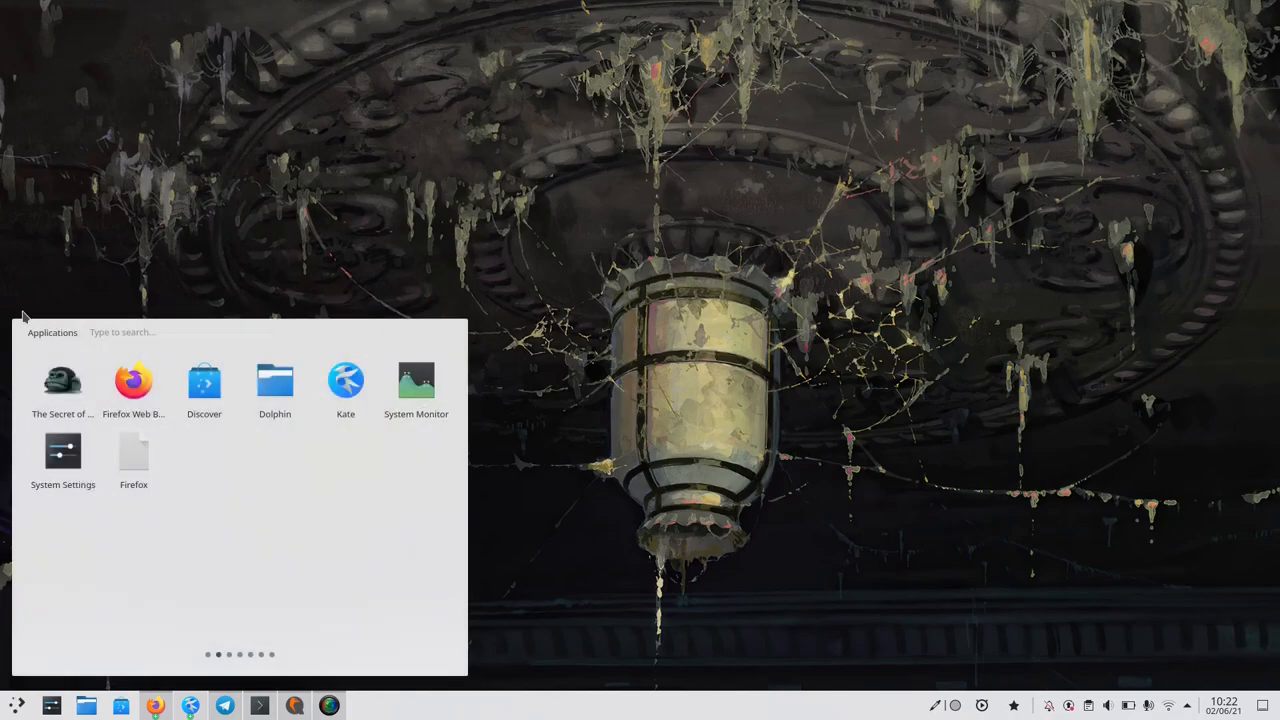
mouse_move(475, 684)
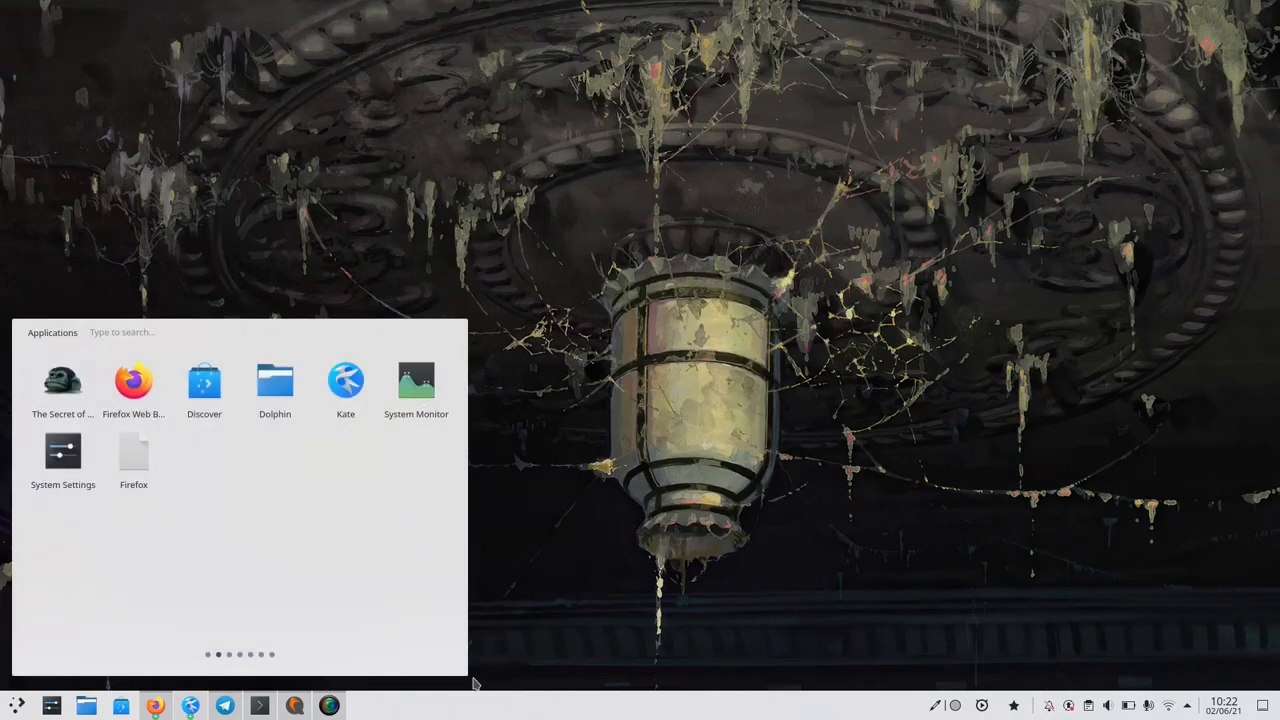
mouse_move(503, 678)
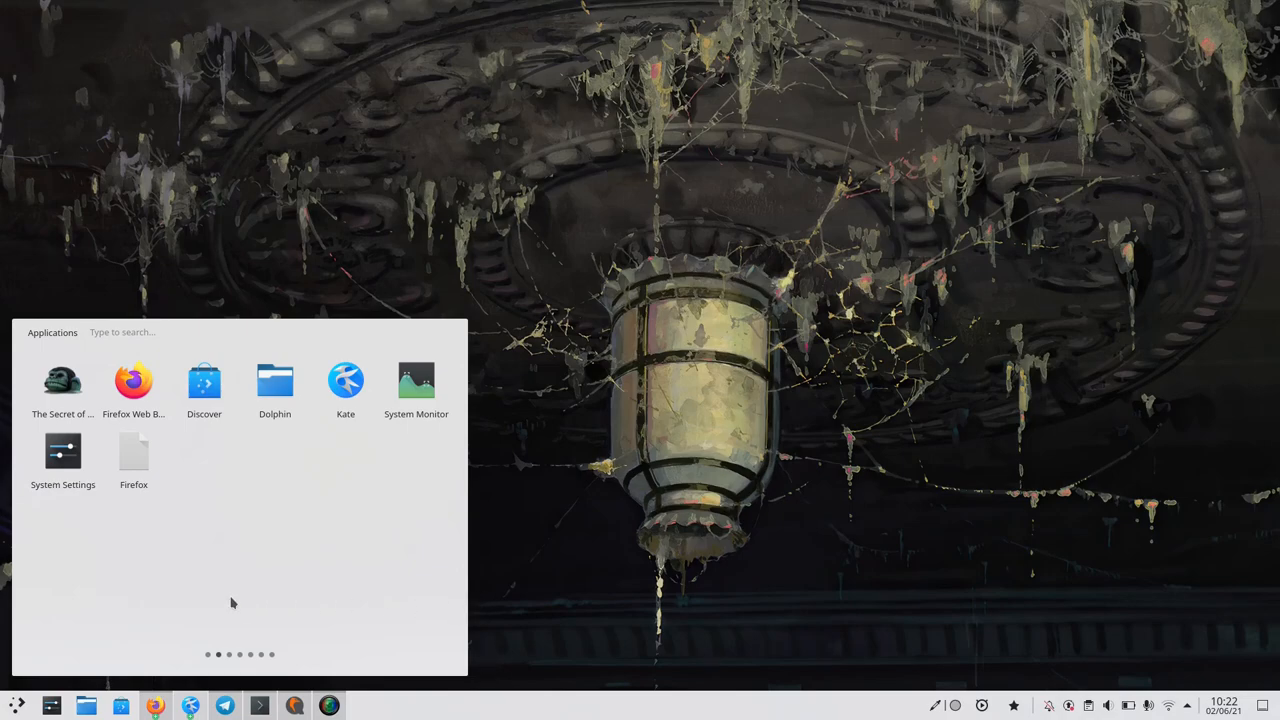
mouse_move(82, 340)
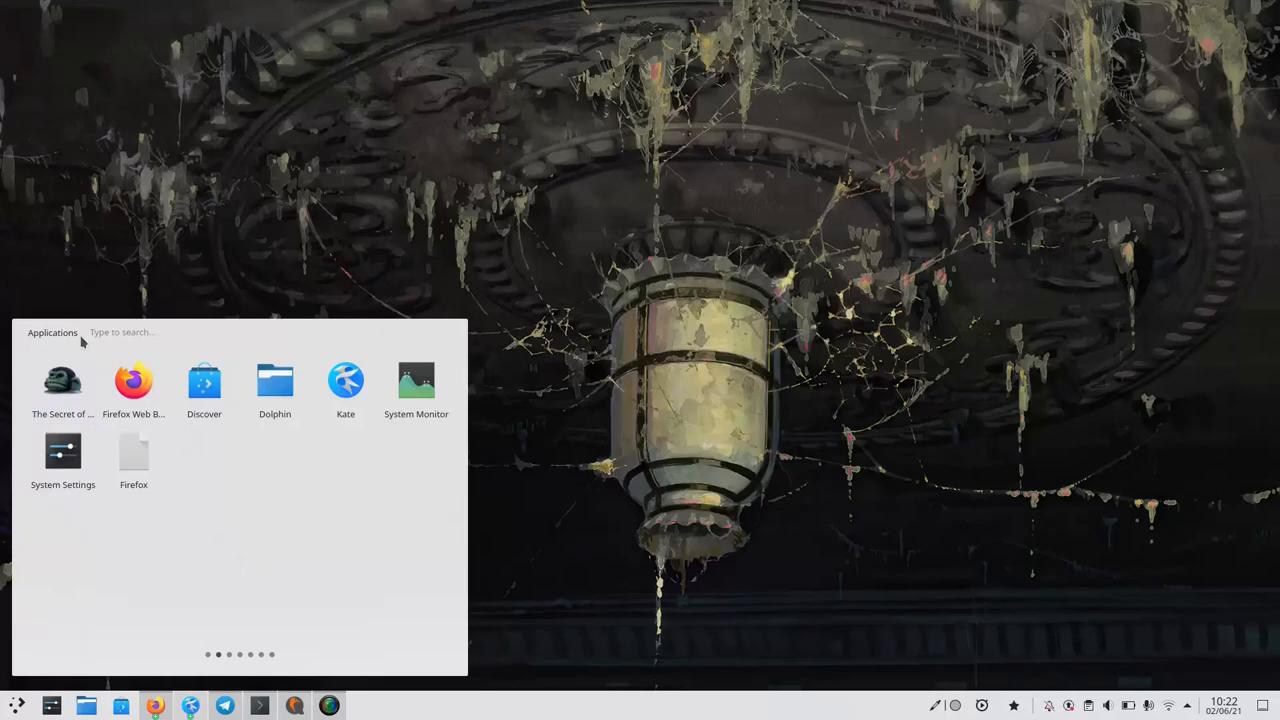
mouse_move(167, 340)
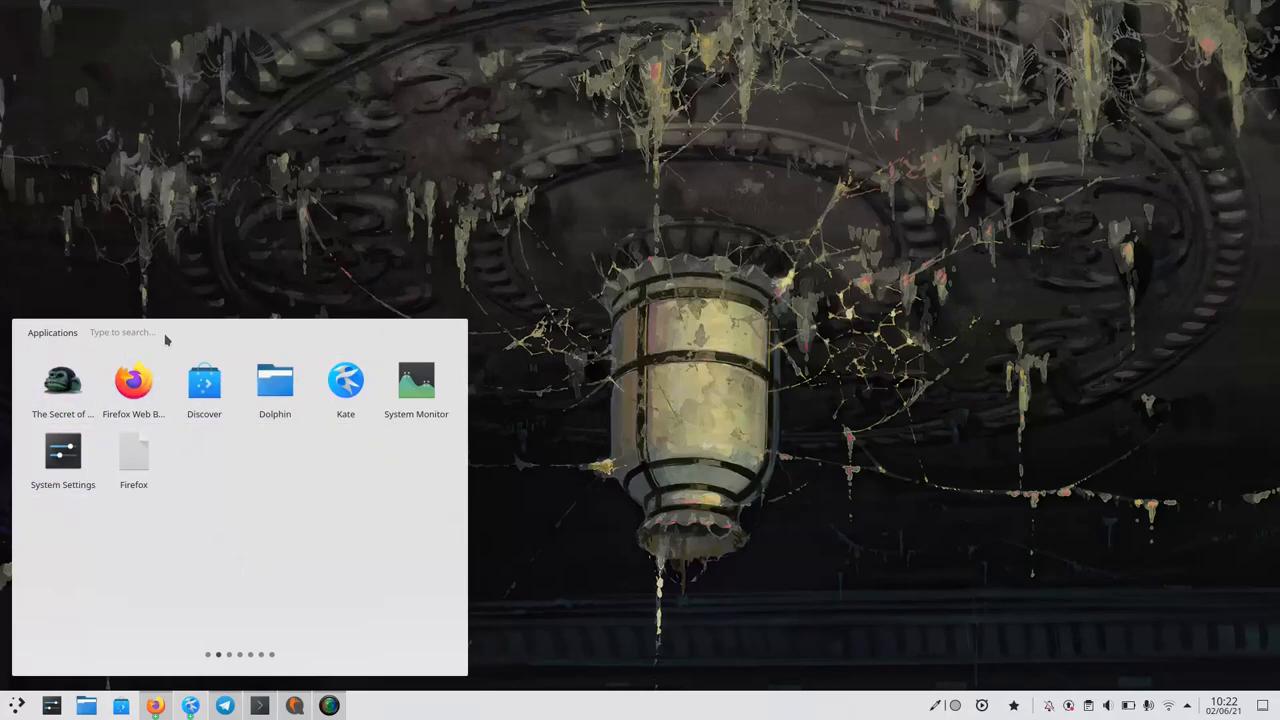
mouse_move(47, 338)
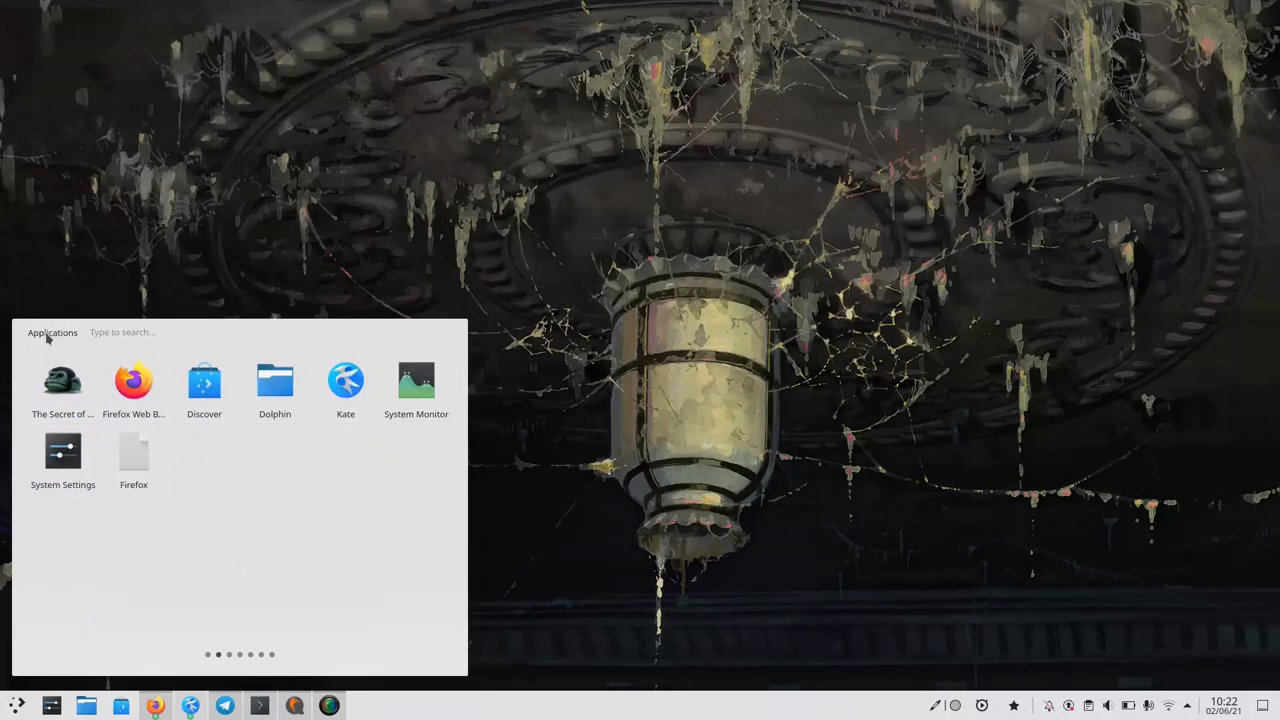
text(dh)
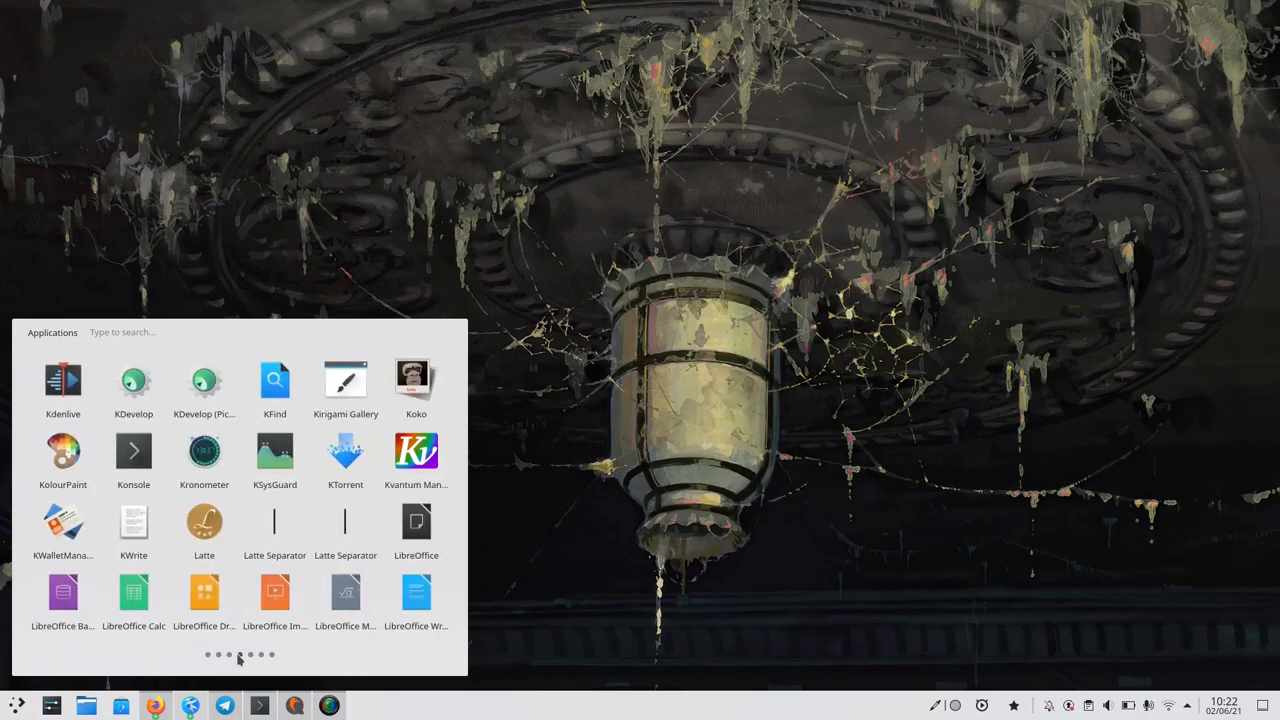
click(271, 655)
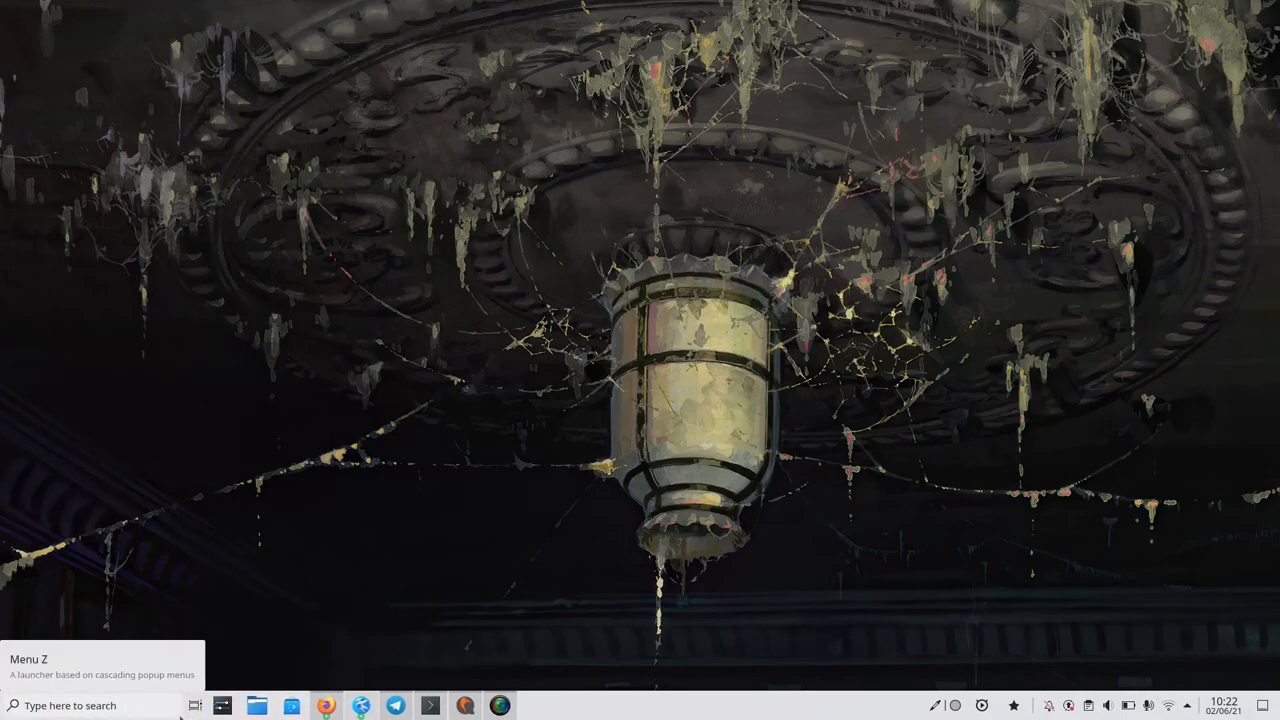
mouse_move(60, 658)
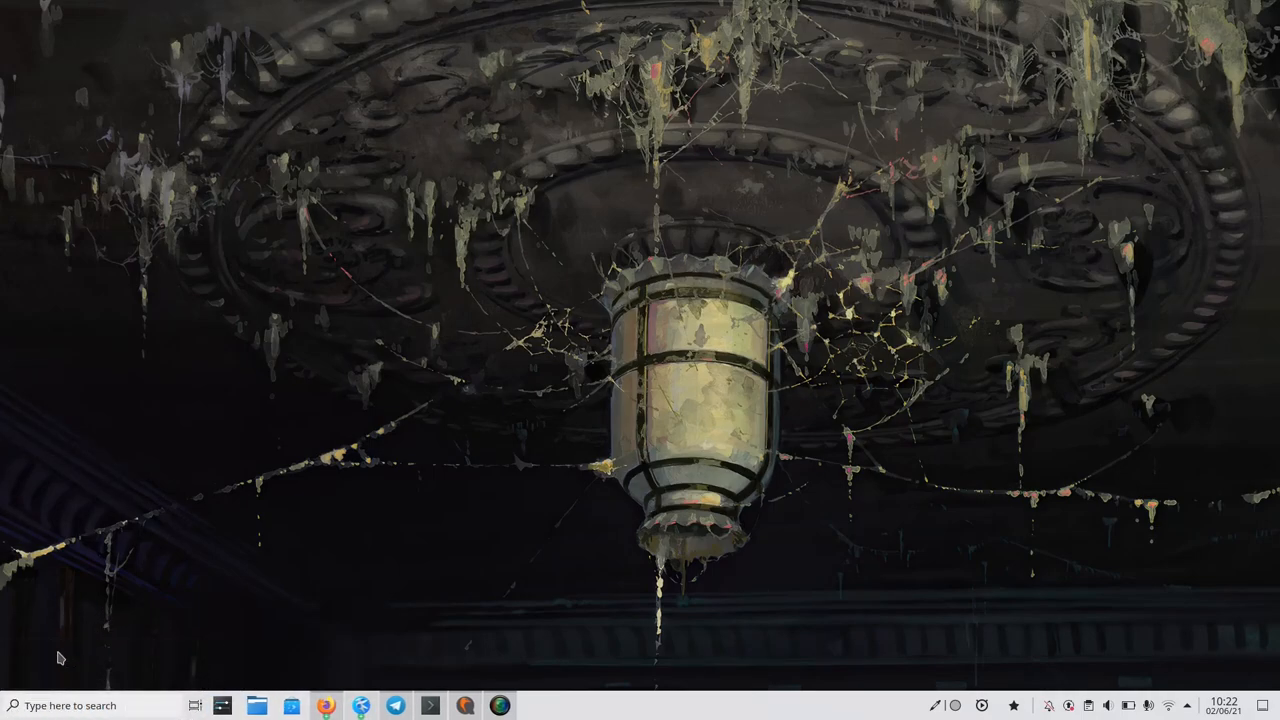
mouse_move(196, 705)
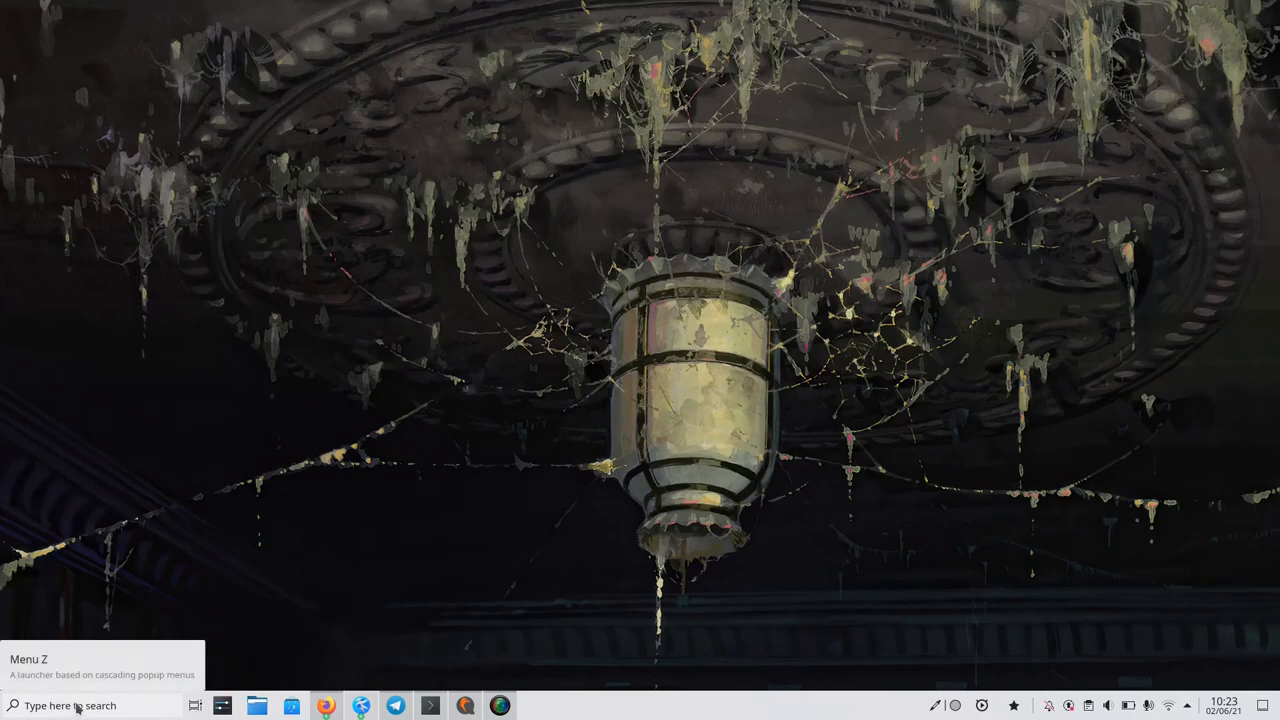
- Open Menu Z to view its Top Apps, Recent files and date
click(90, 705)
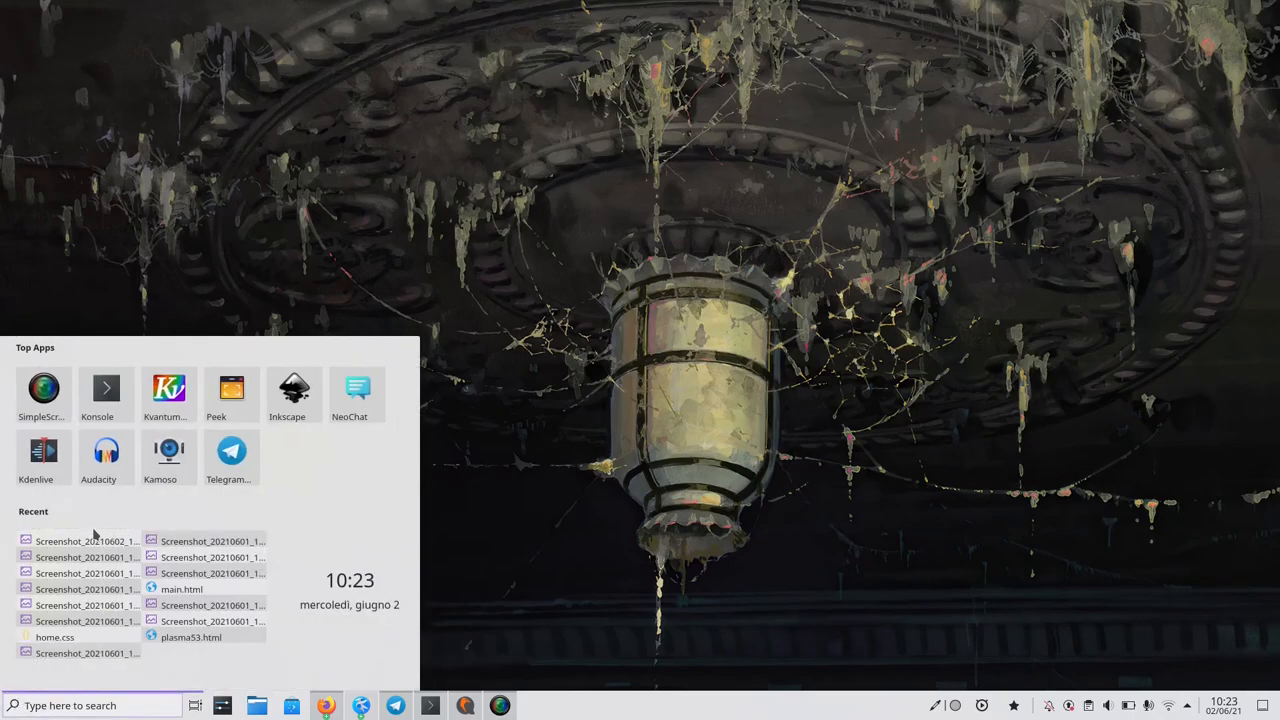
mouse_move(357, 388)
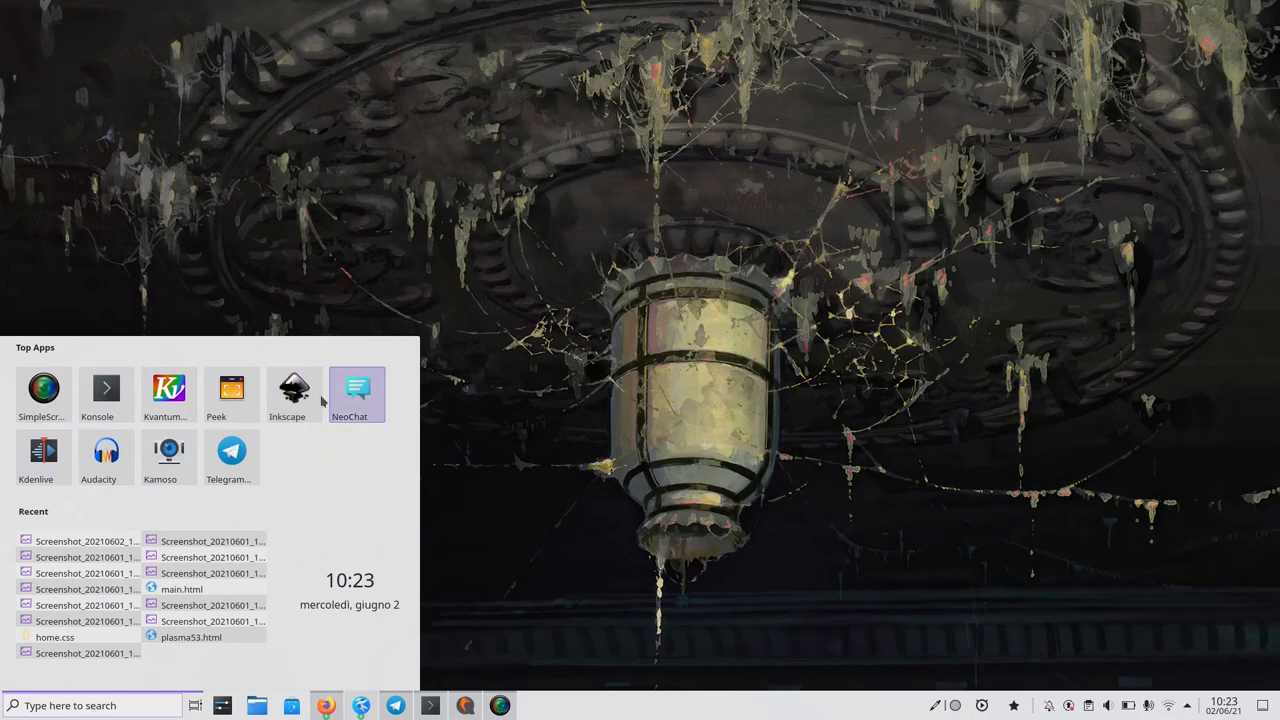
mouse_move(43, 455)
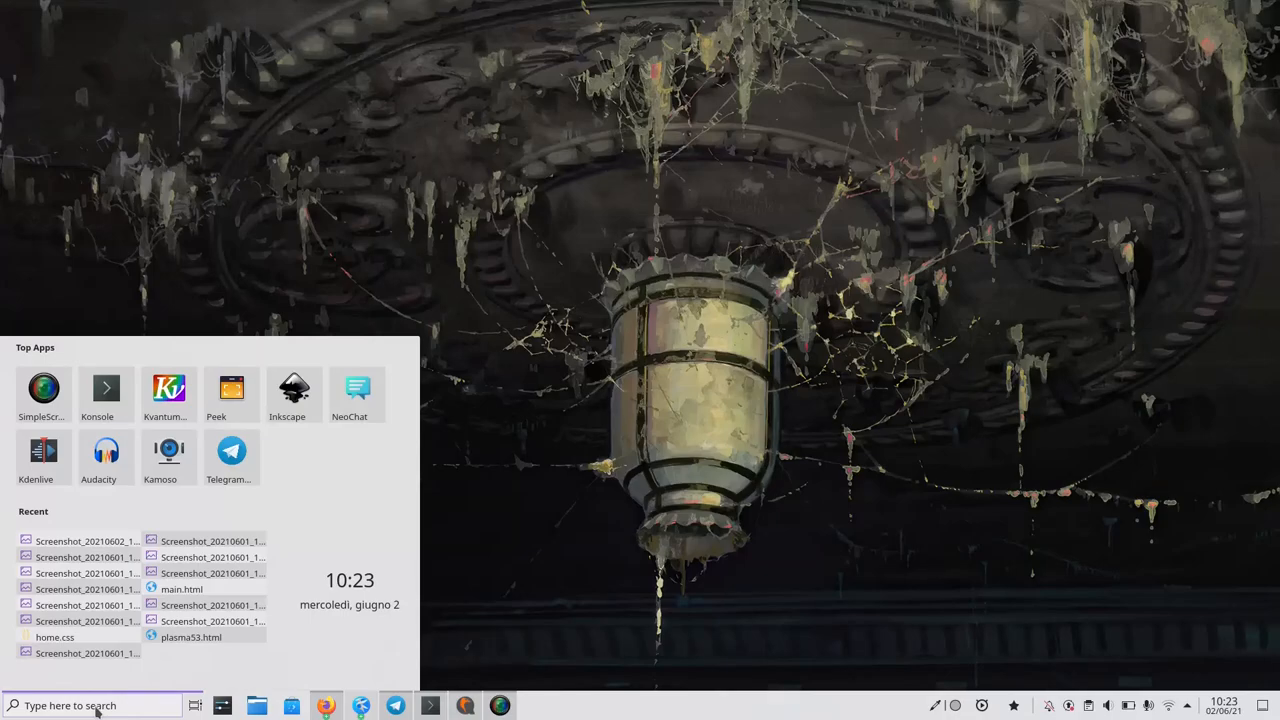
mouse_move(100, 349)
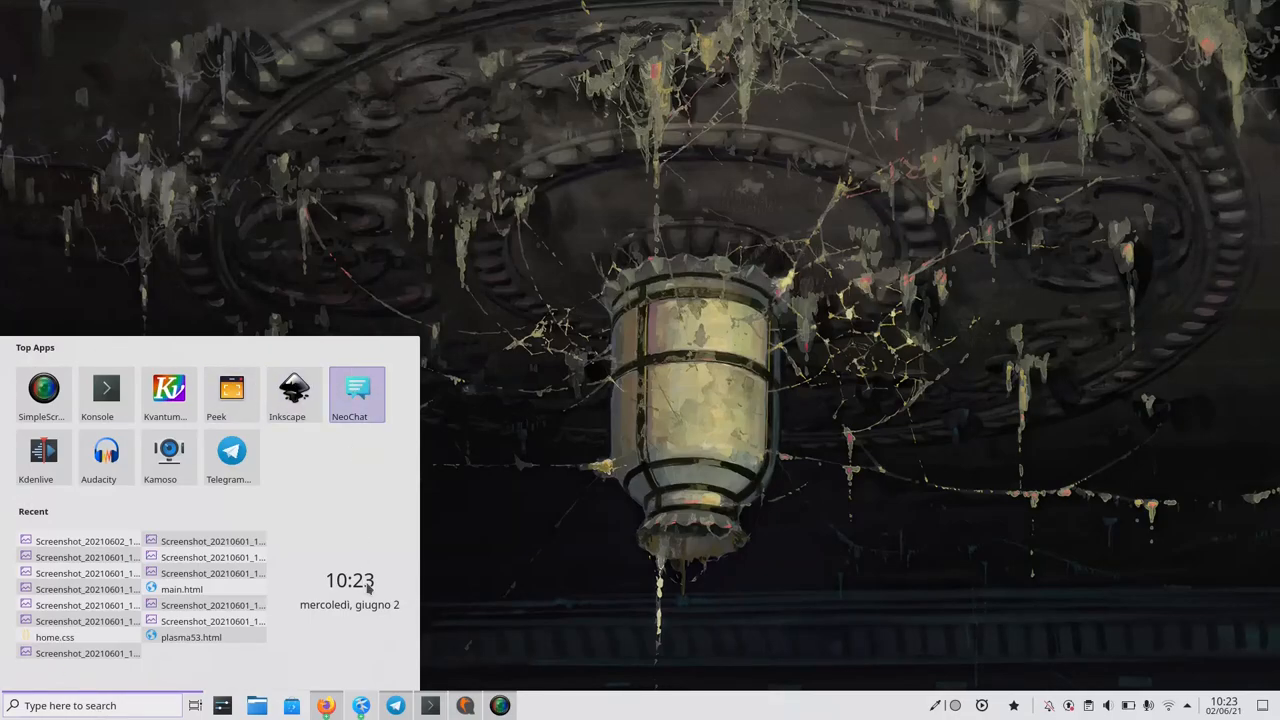
mouse_move(335, 573)
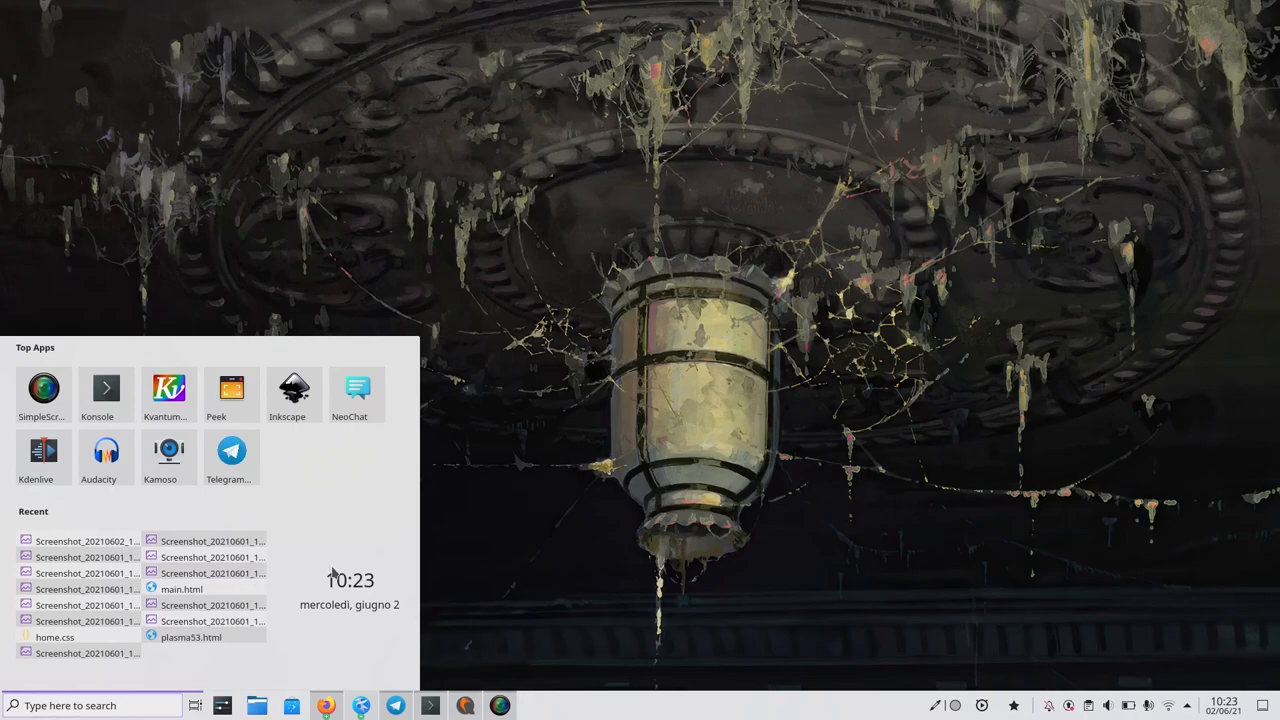
mouse_move(316, 571)
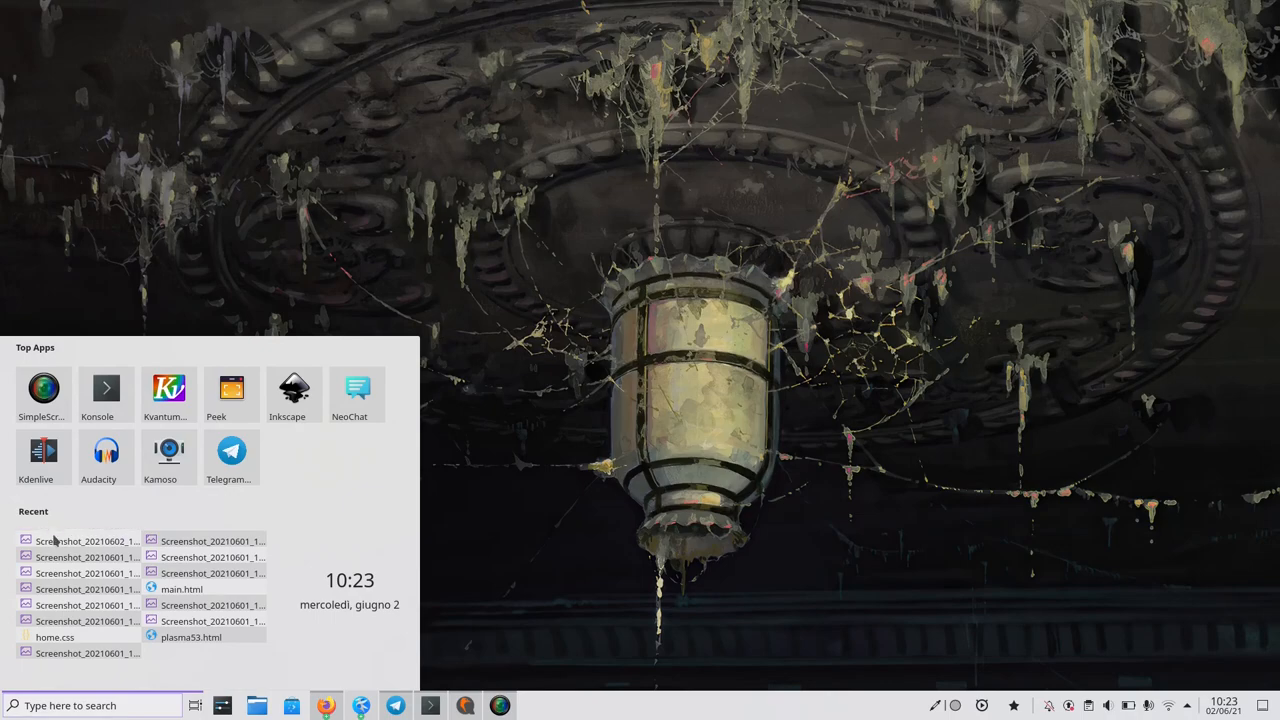
mouse_move(350, 600)
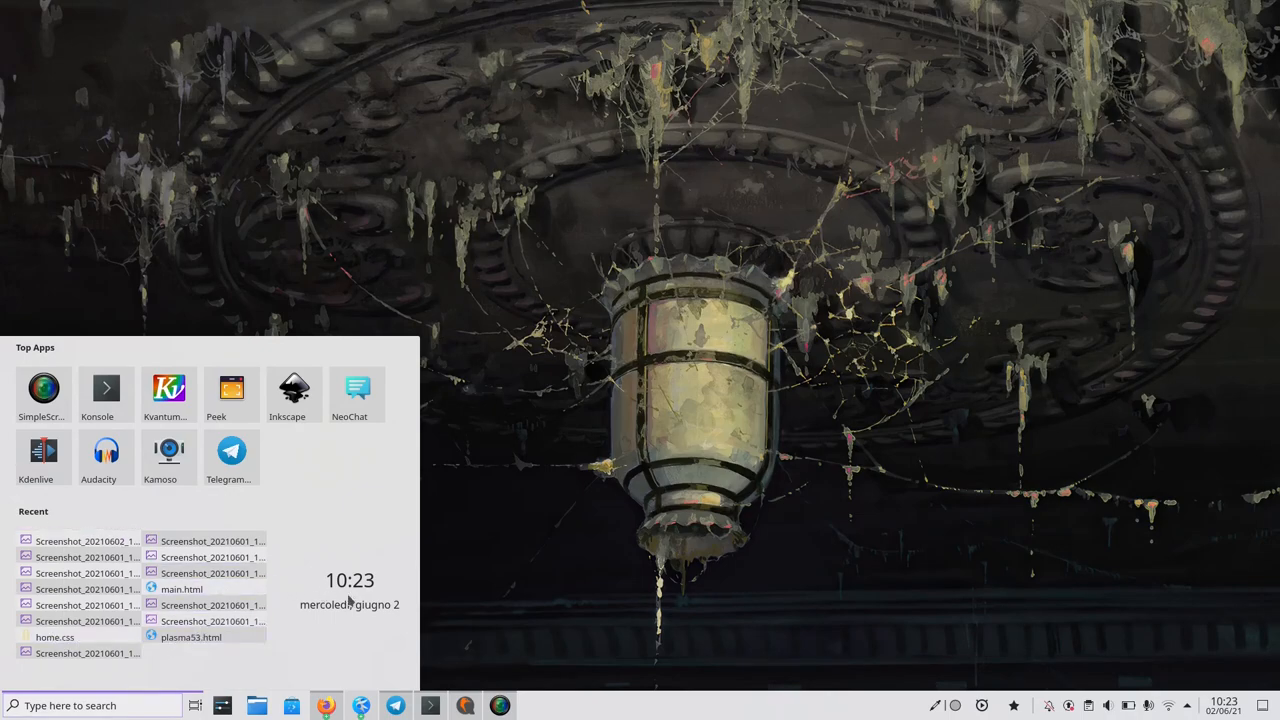
text(ht)
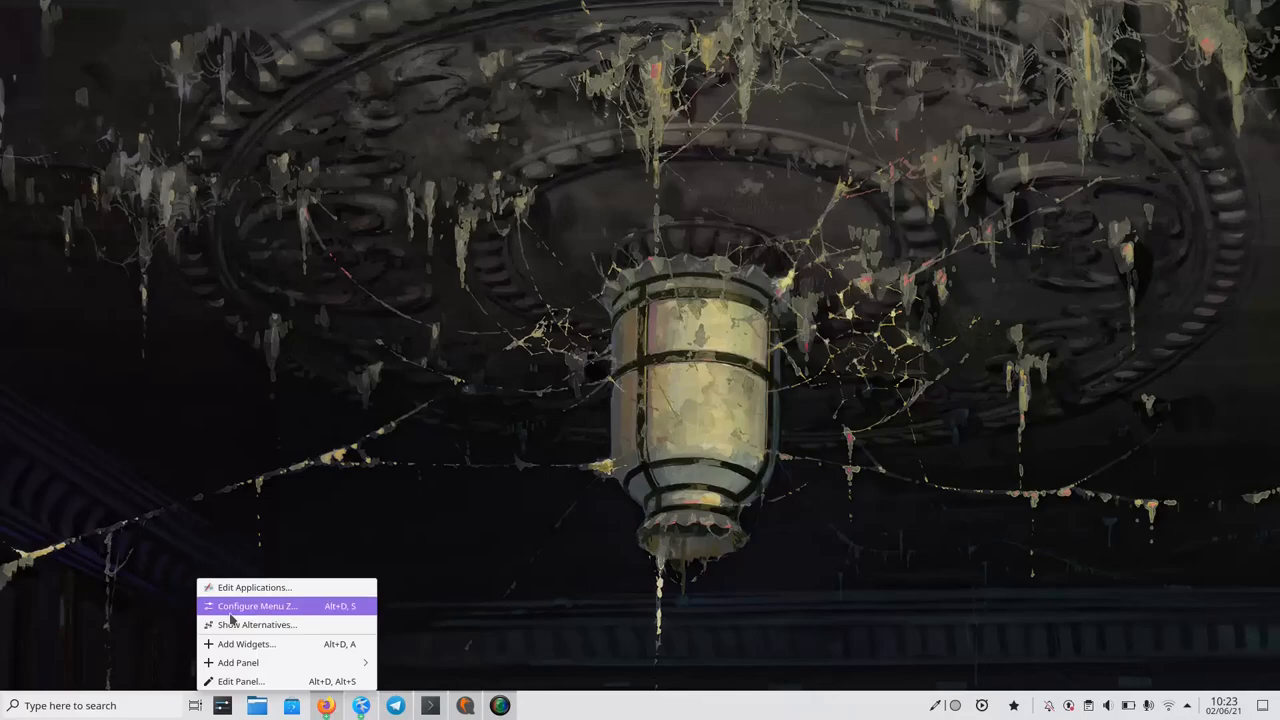
- Replace Menu Z with Ditto Menu and open its searchable paged grid
click(235, 627)
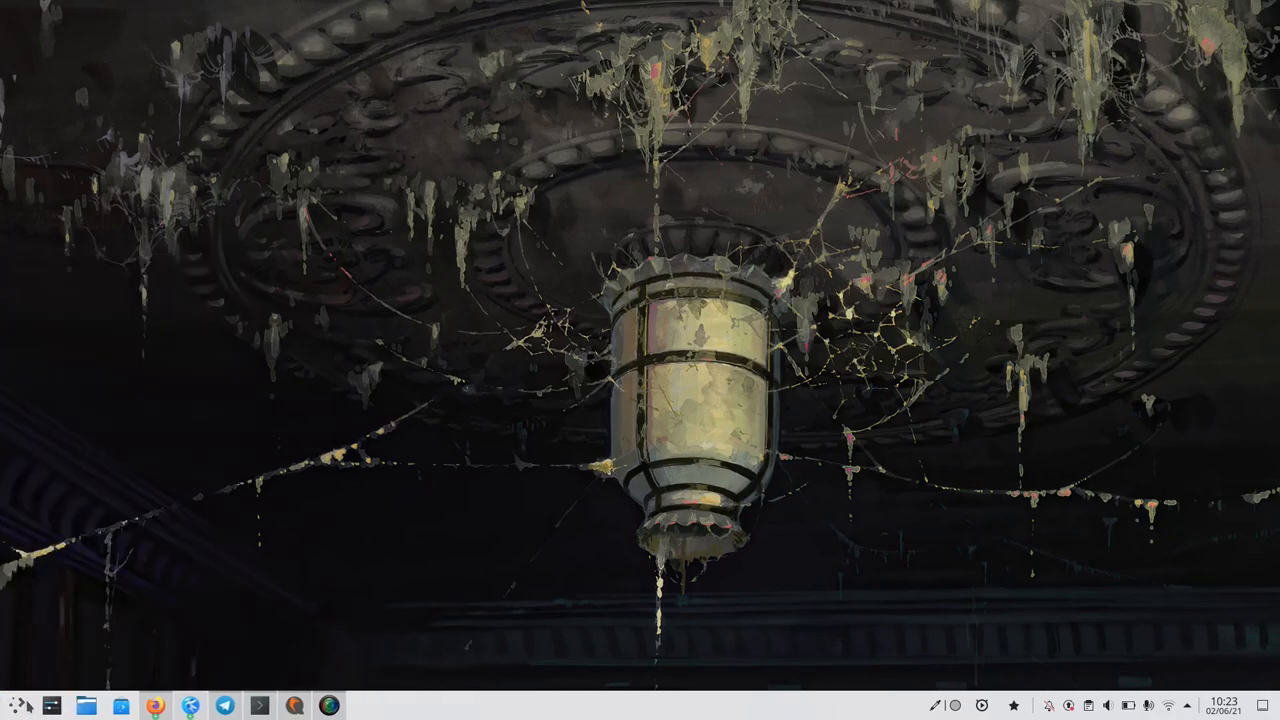
click(17, 706)
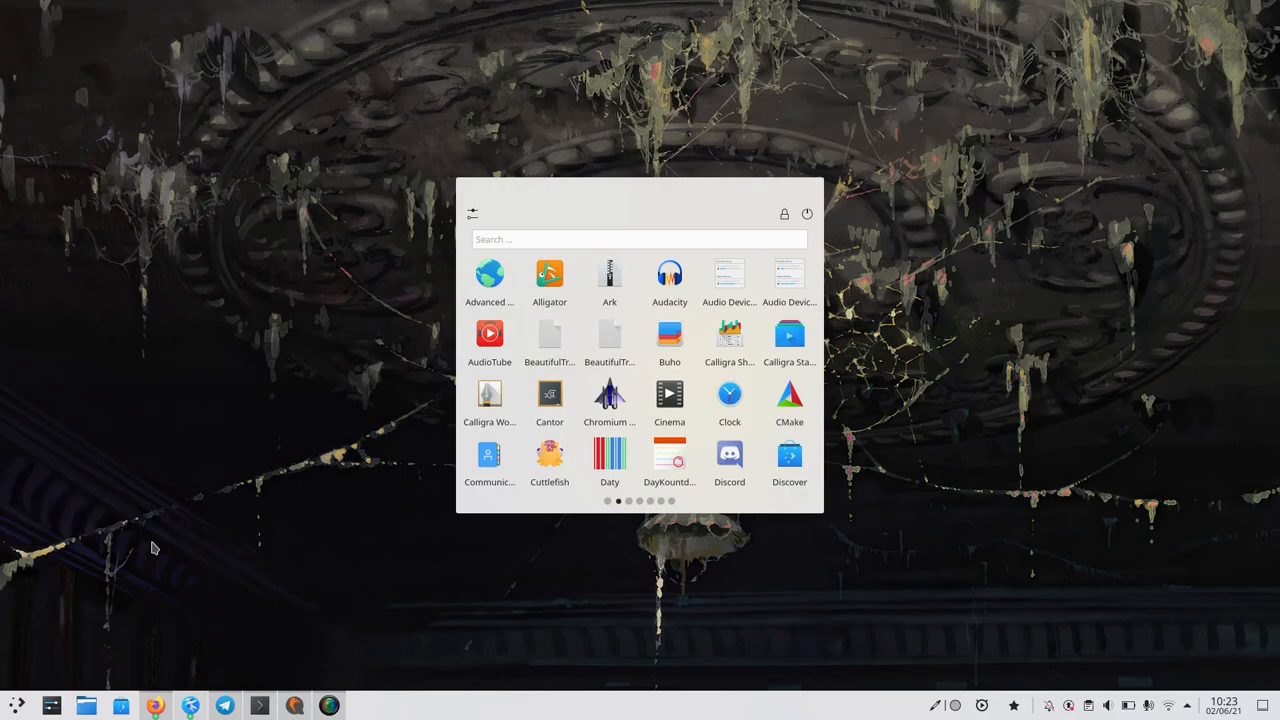
mouse_move(340, 298)
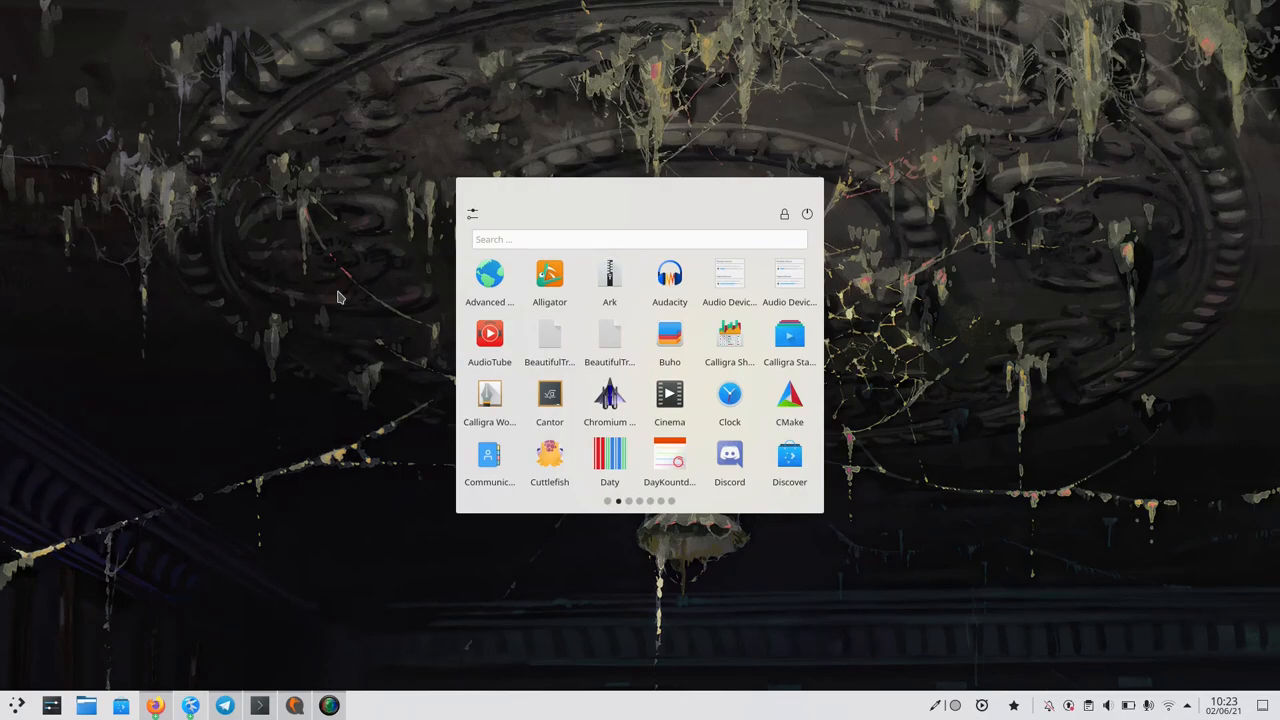
mouse_move(610, 462)
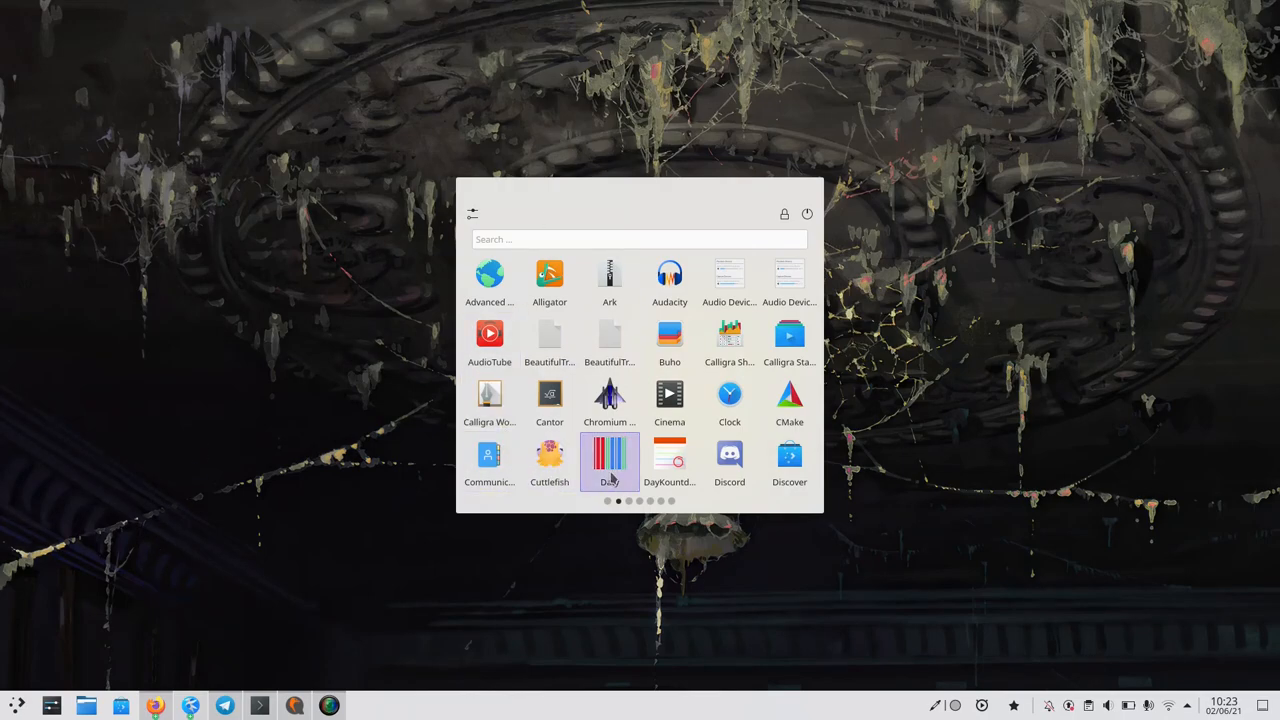
mouse_move(148, 490)
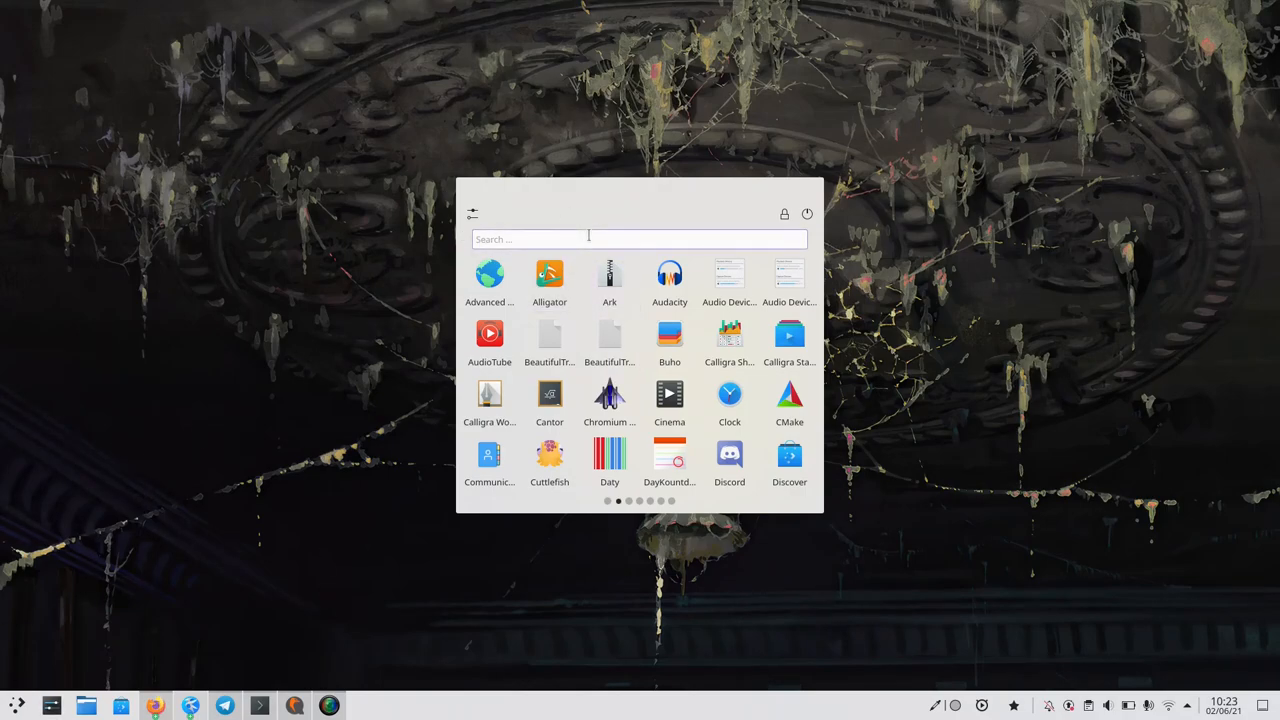
mouse_move(730, 340)
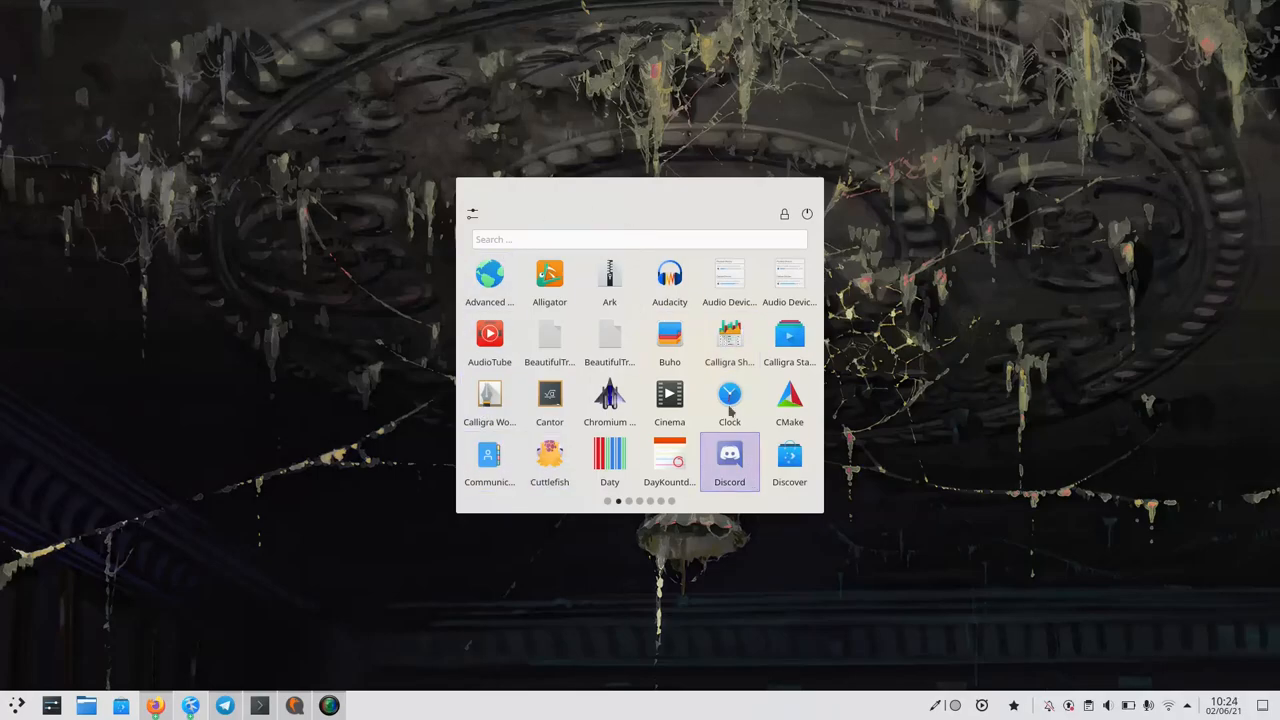
mouse_move(5, 345)
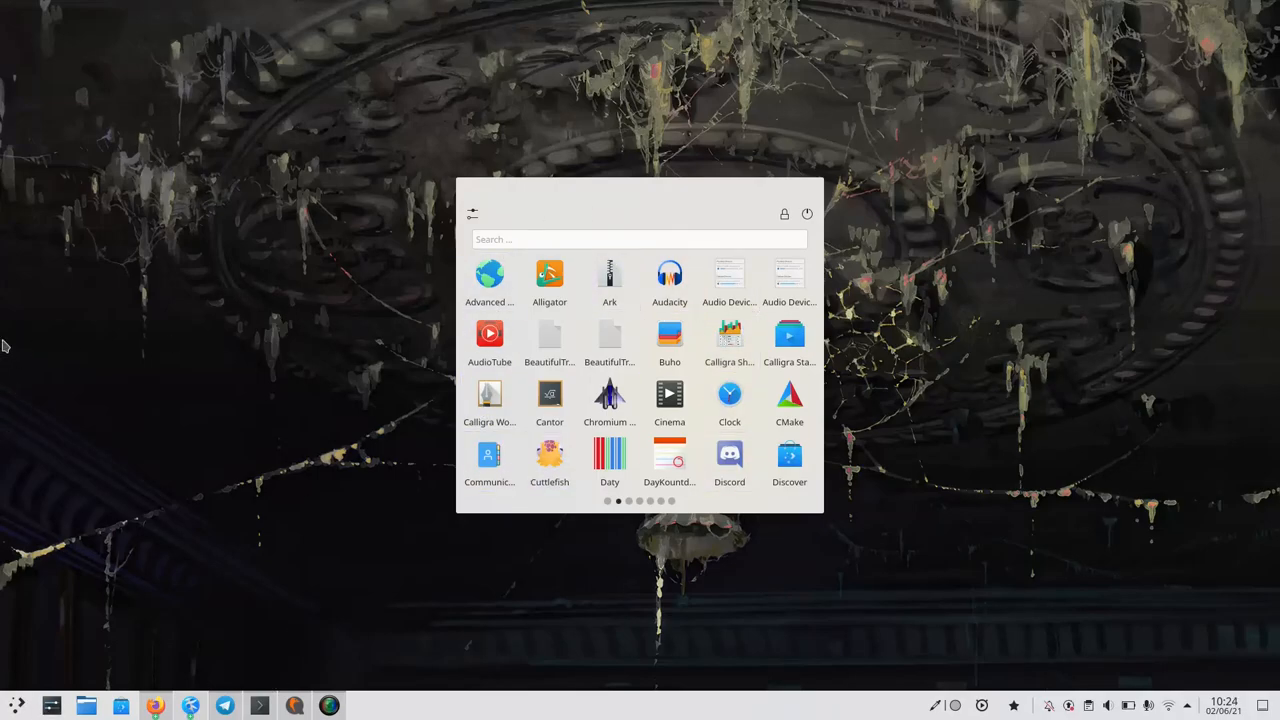
mouse_move(789, 277)
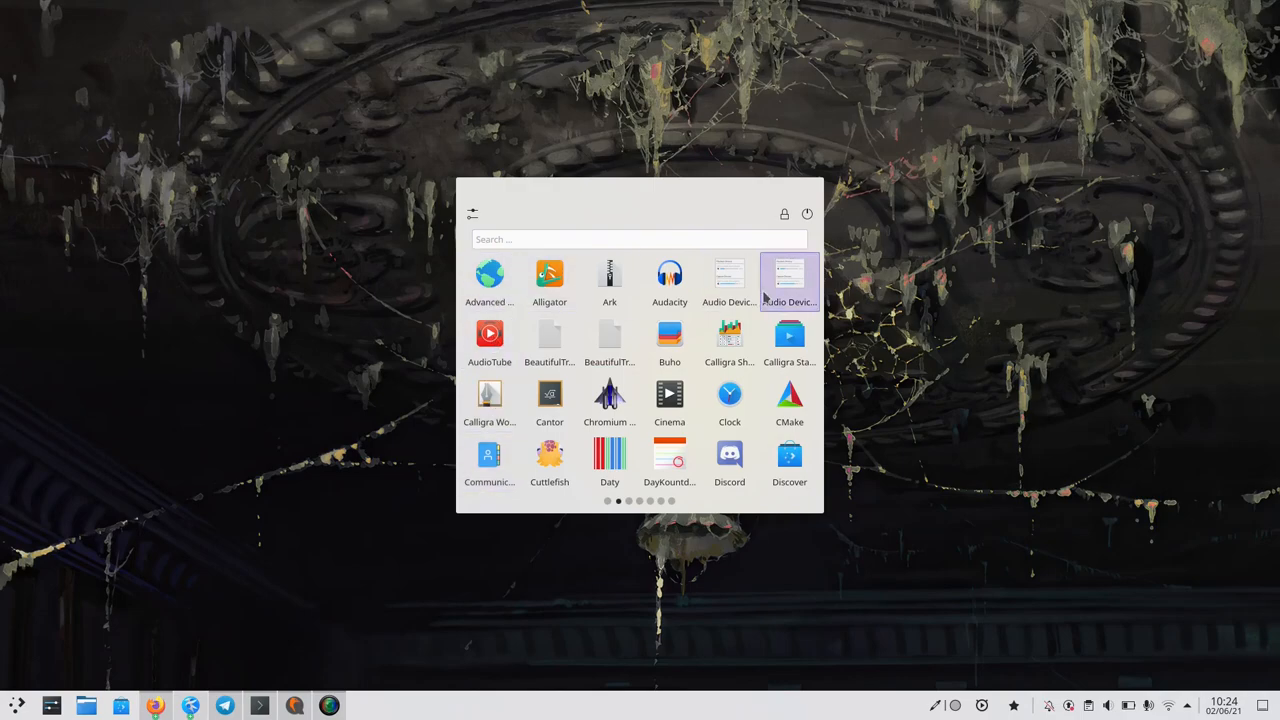
mouse_move(609, 400)
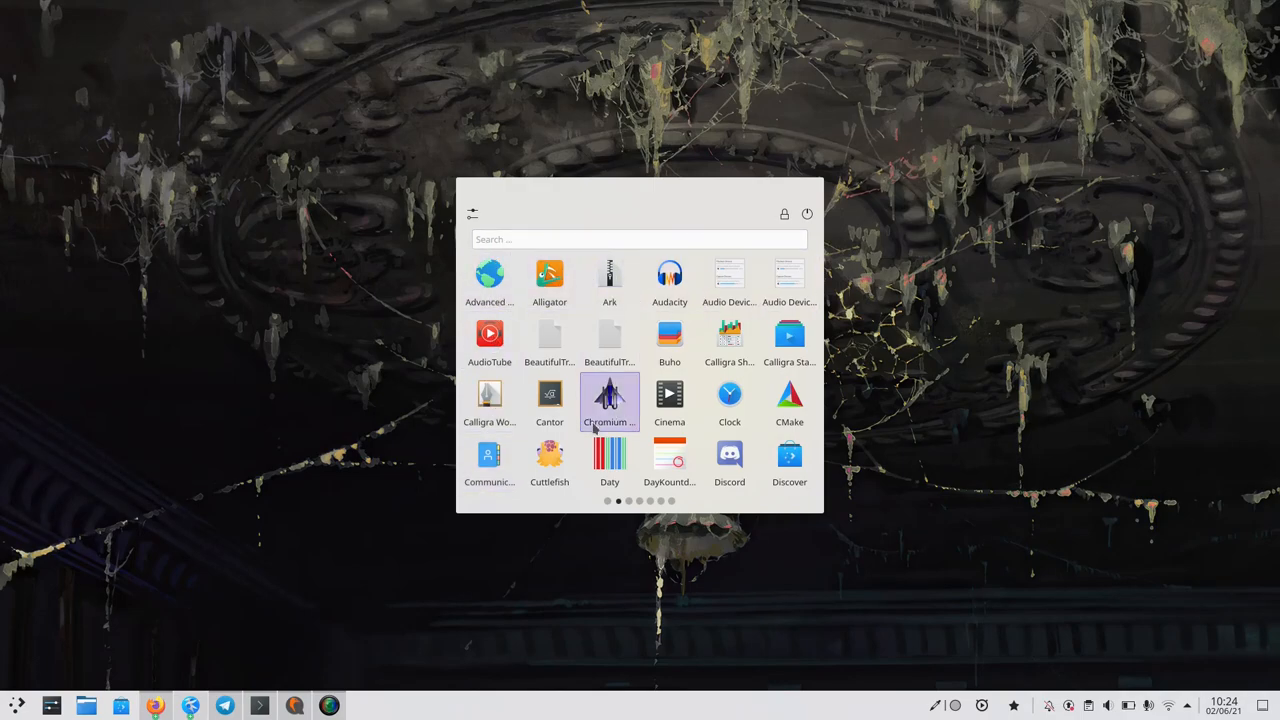
click(640, 501)
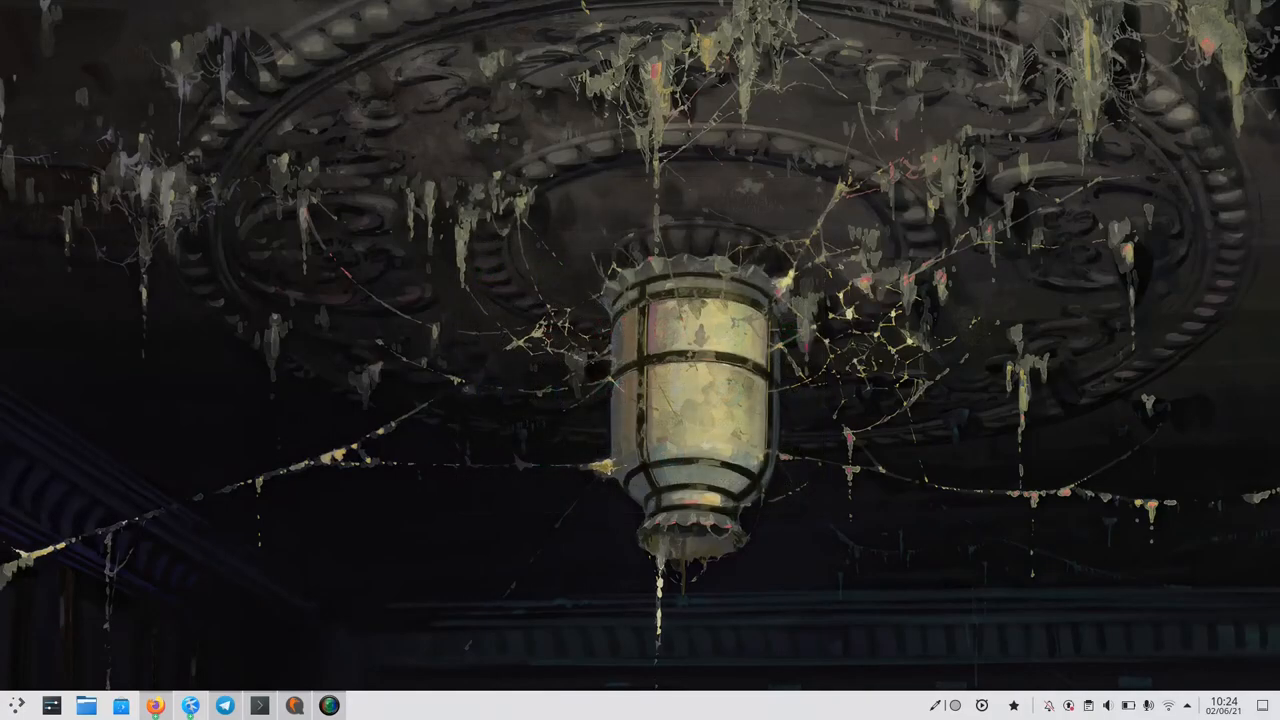
mouse_move(88, 630)
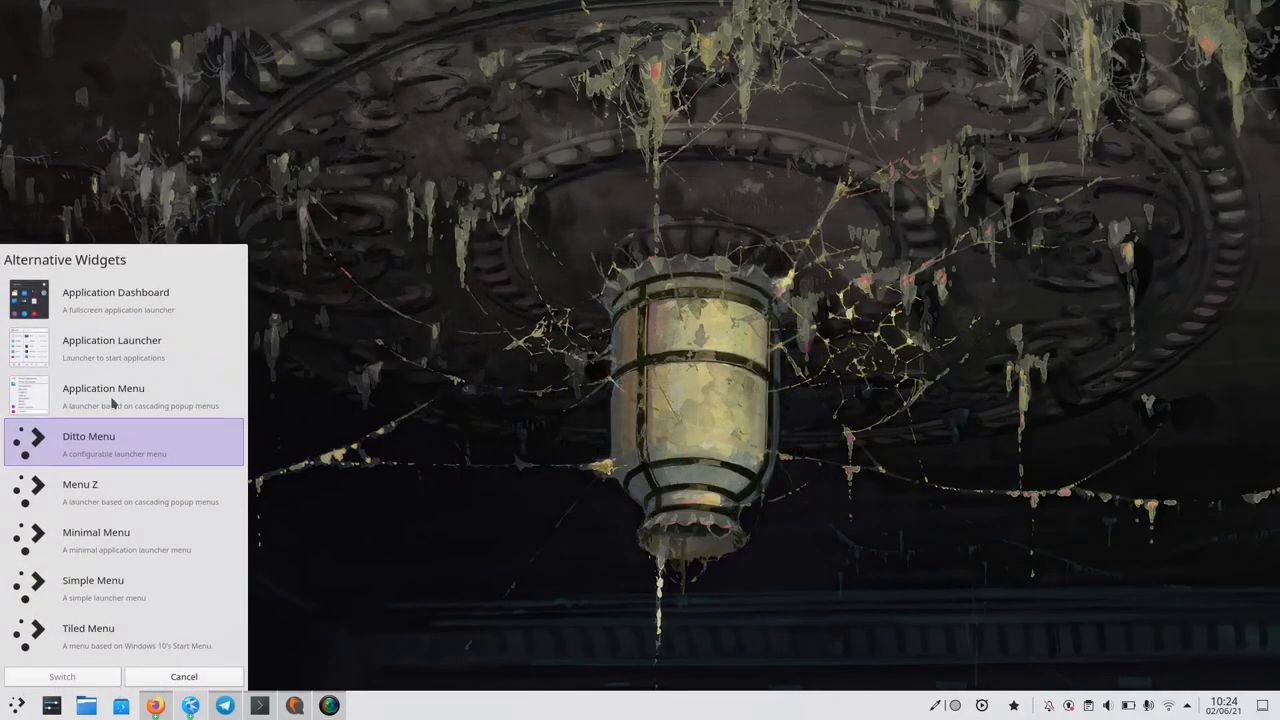
- Pick Application Dashboard in Alternative Widgets and confirm the Switch
click(120, 300)
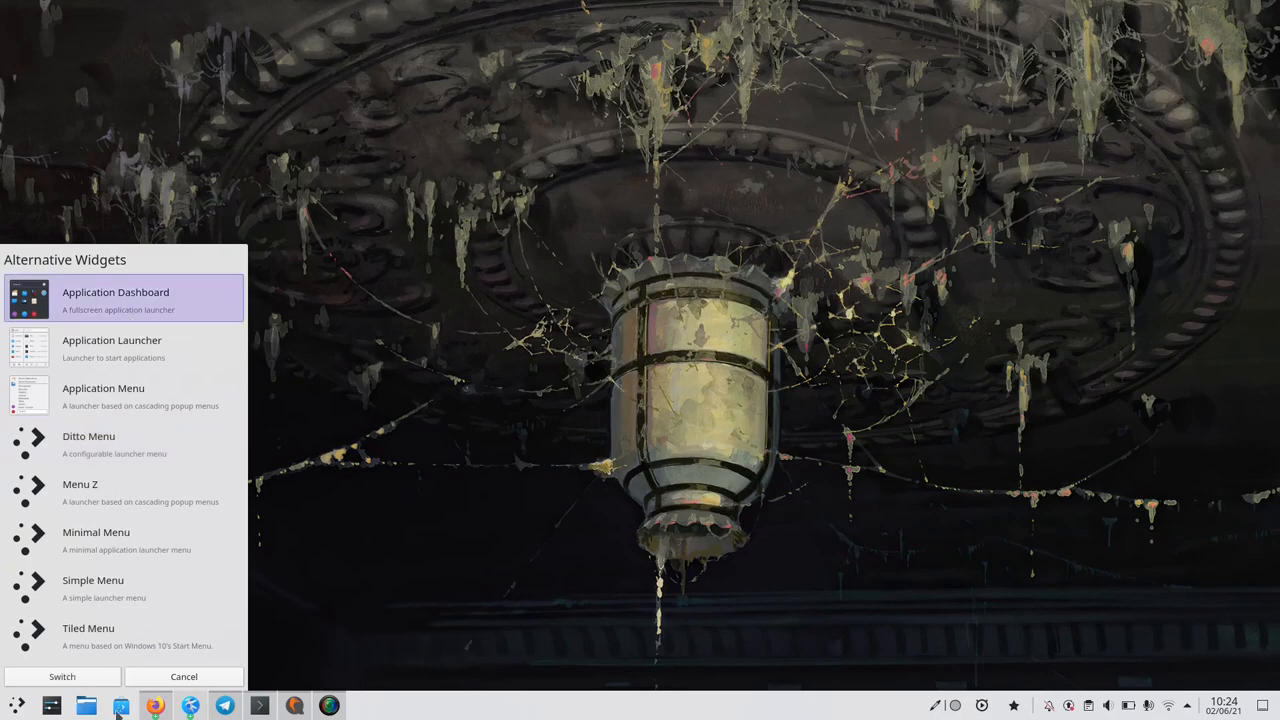
click(184, 677)
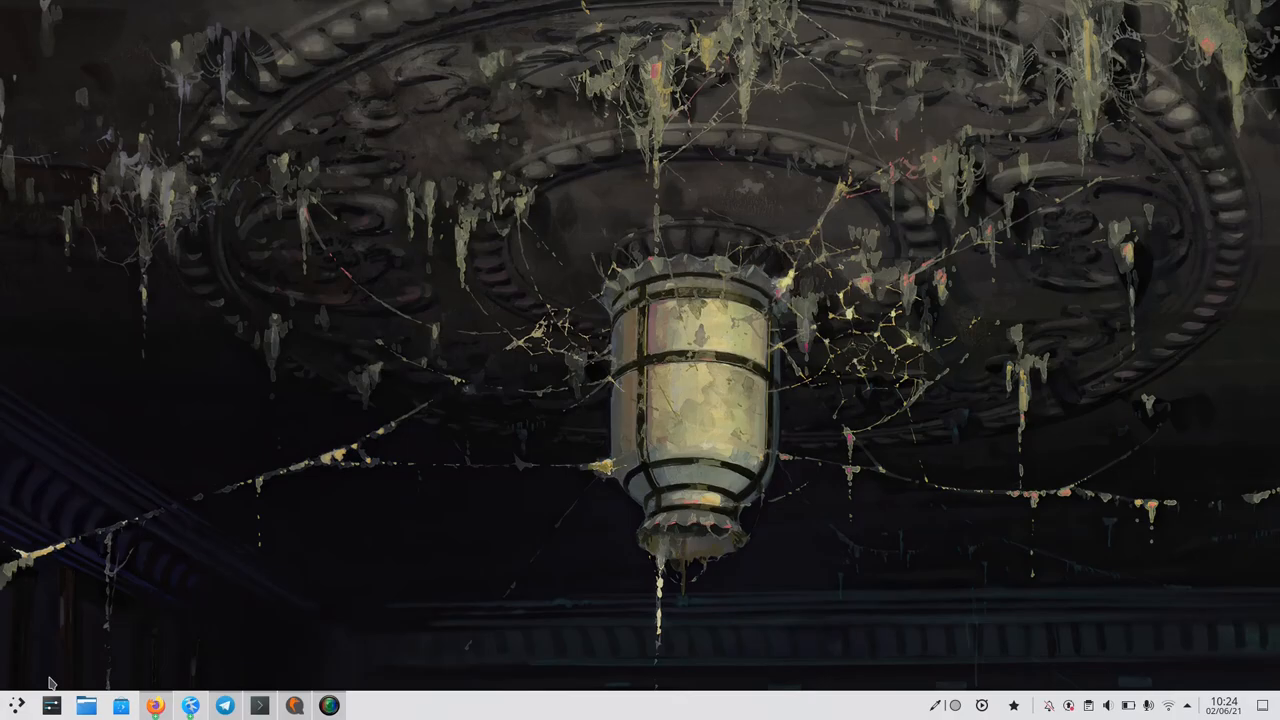
click(16, 706)
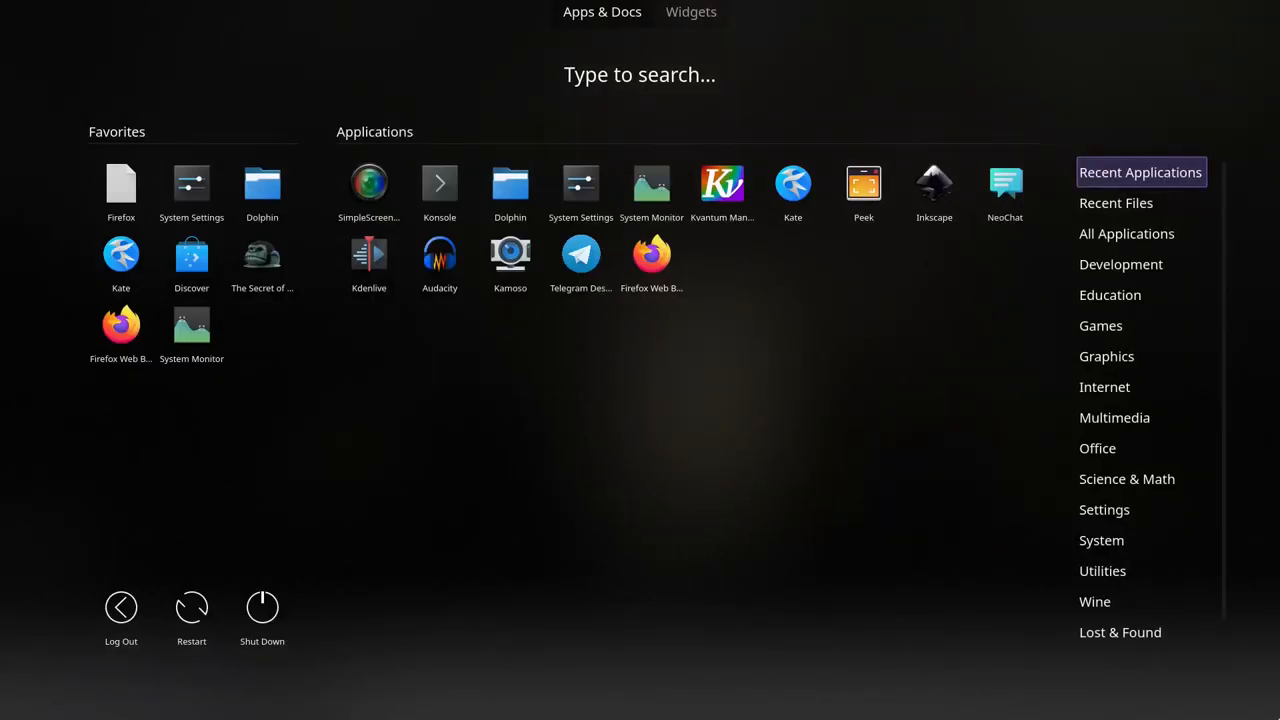
mouse_move(1185, 71)
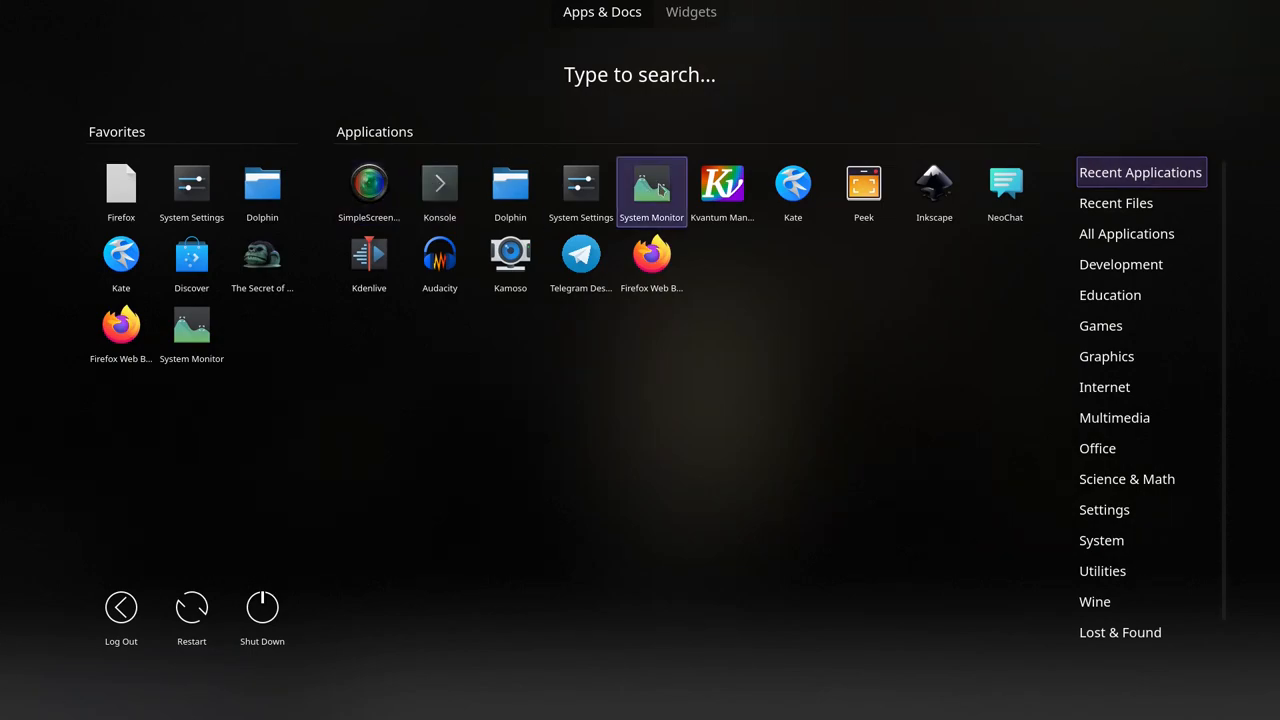
mouse_move(121, 190)
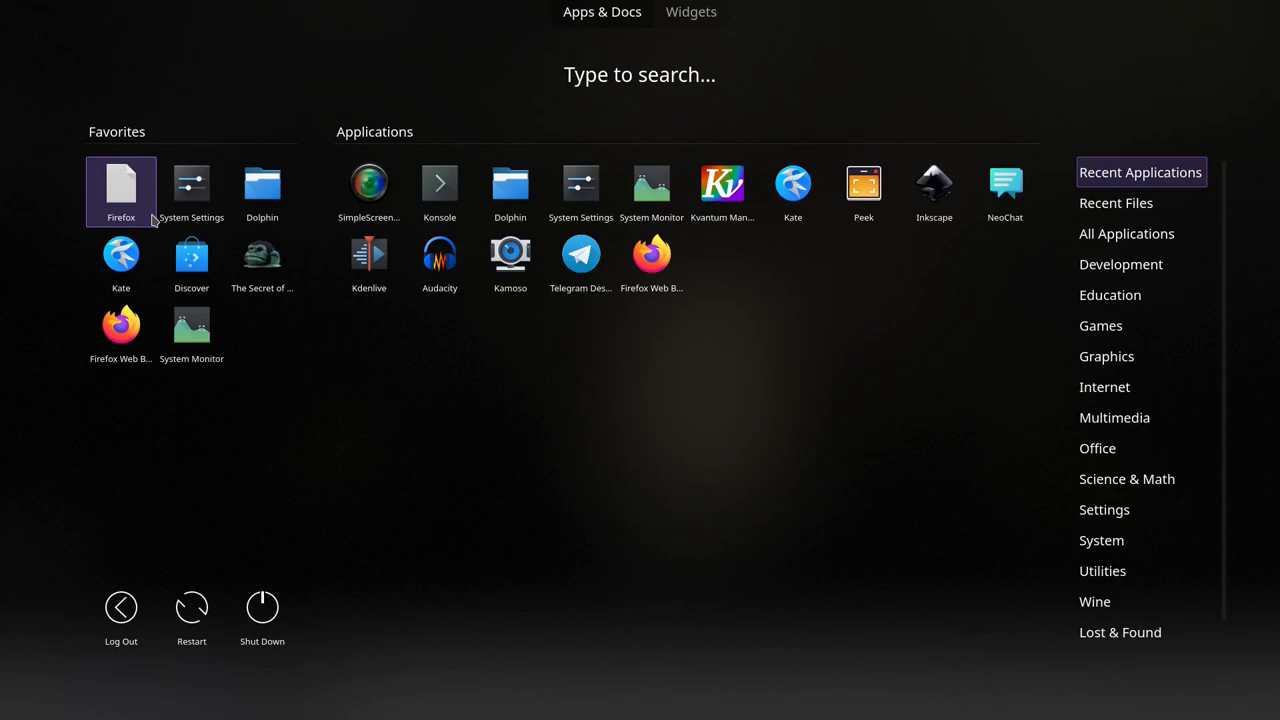
mouse_move(24, 408)
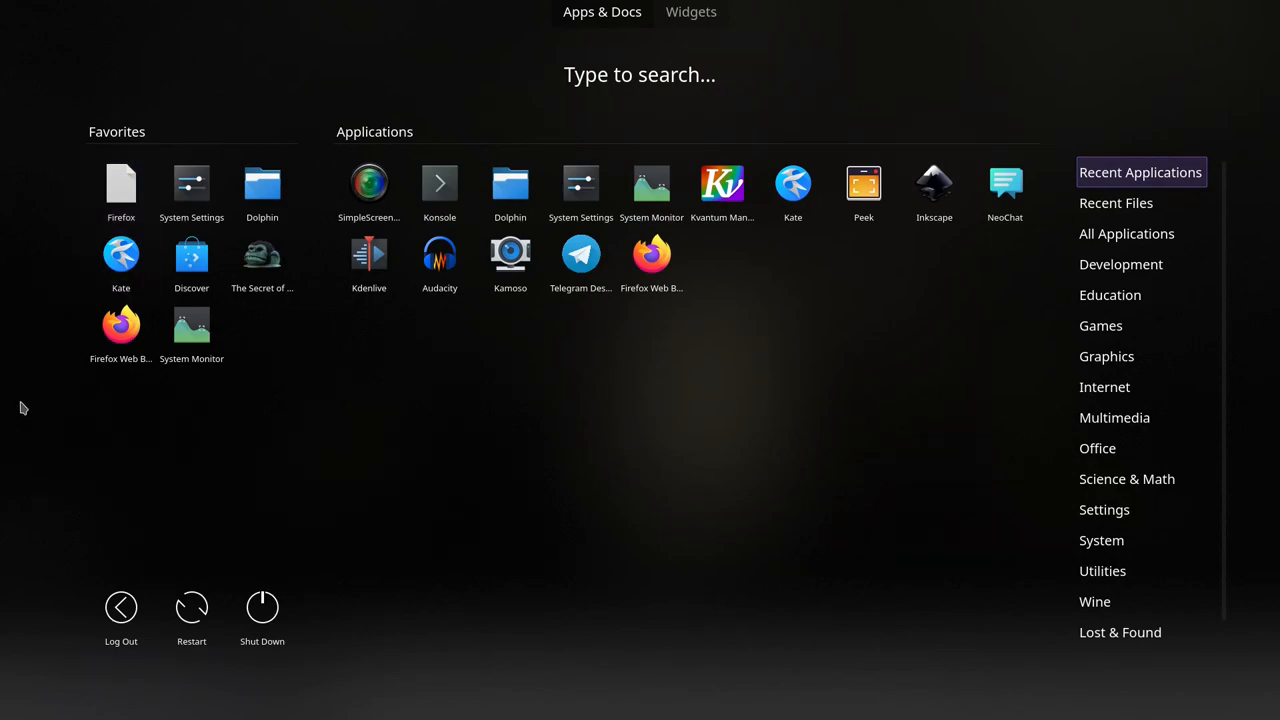
mouse_move(1137, 185)
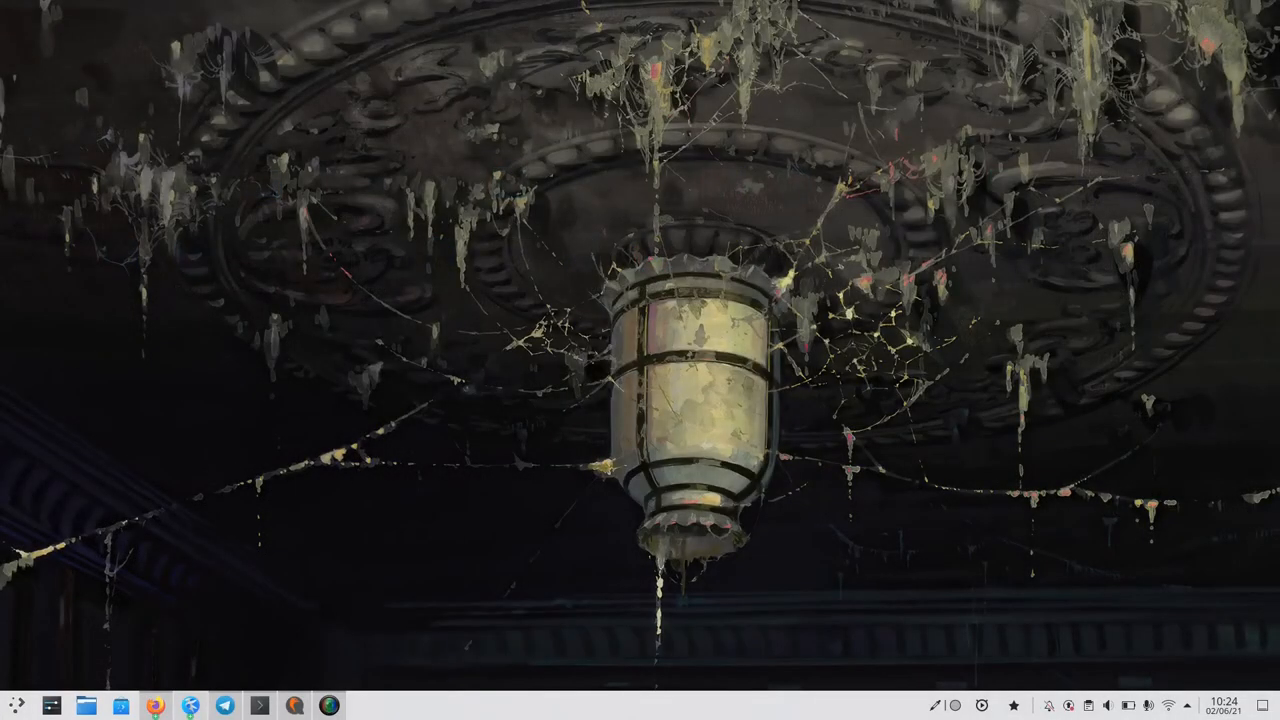
- Switch the launcher to Application Menu and open its cascading categories
right_click(14, 705)
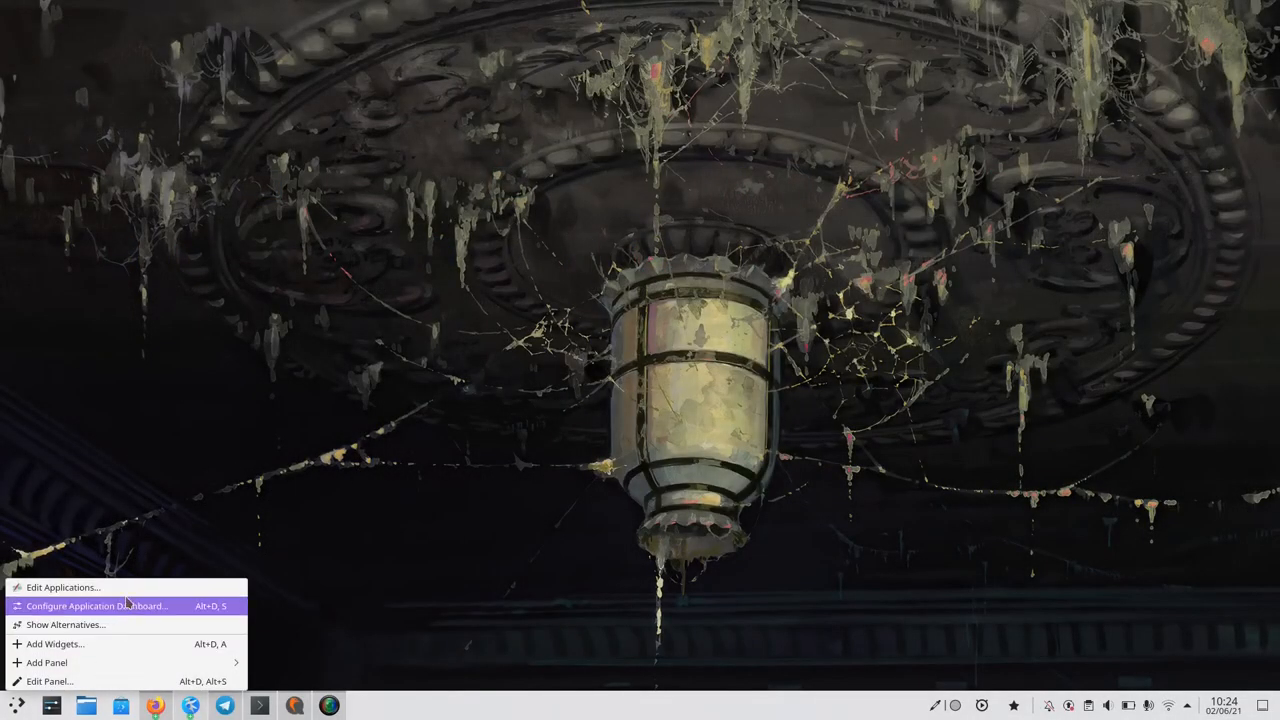
click(65, 624)
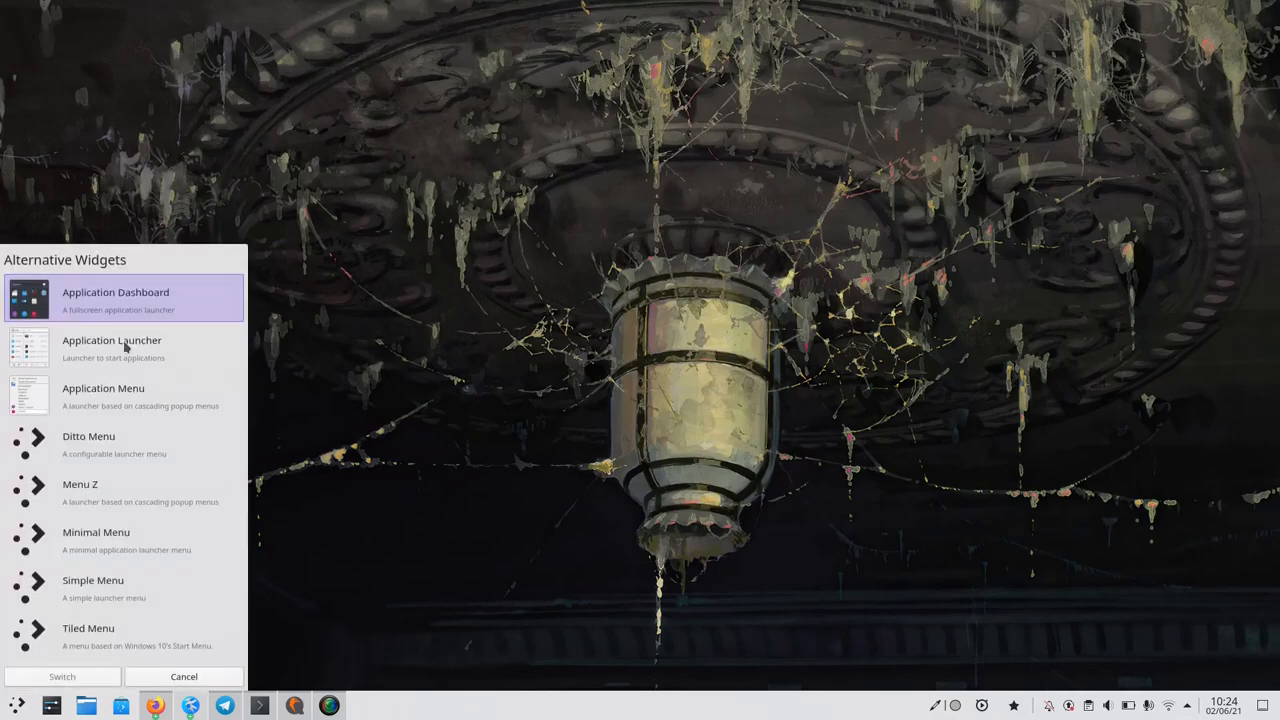
mouse_move(416, 508)
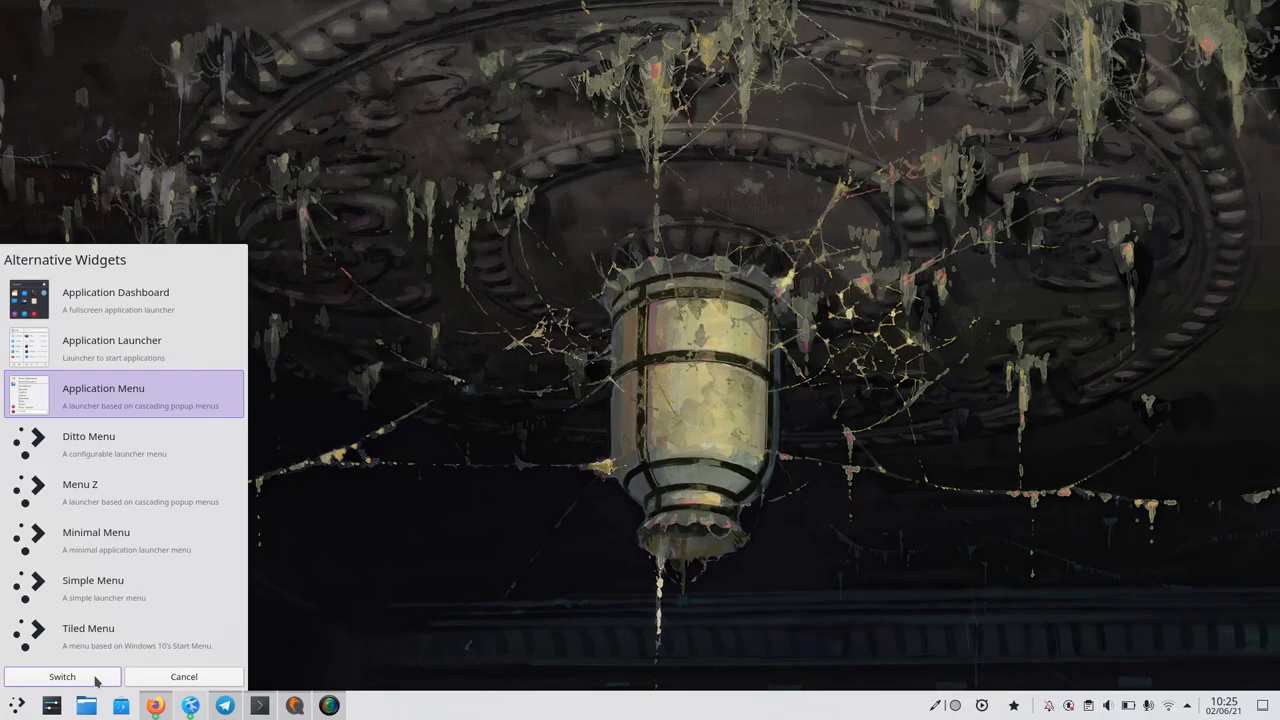
click(62, 676)
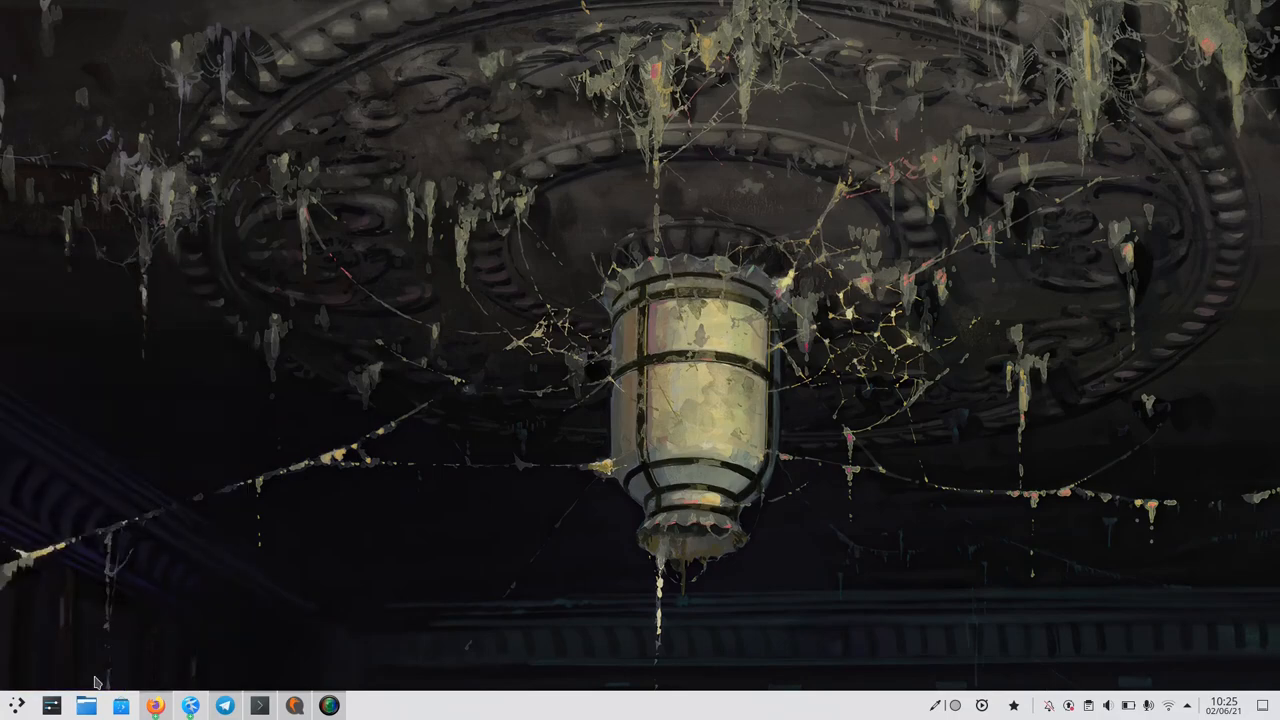
click(16, 706)
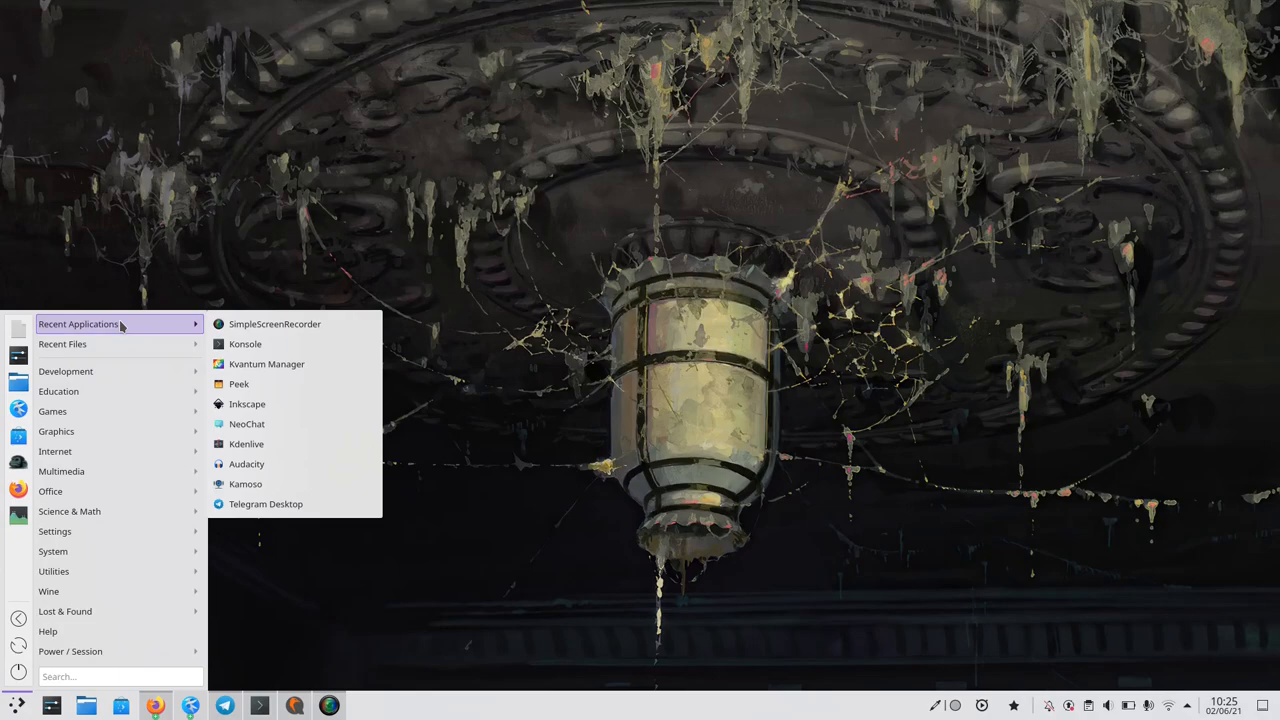
mouse_move(62, 344)
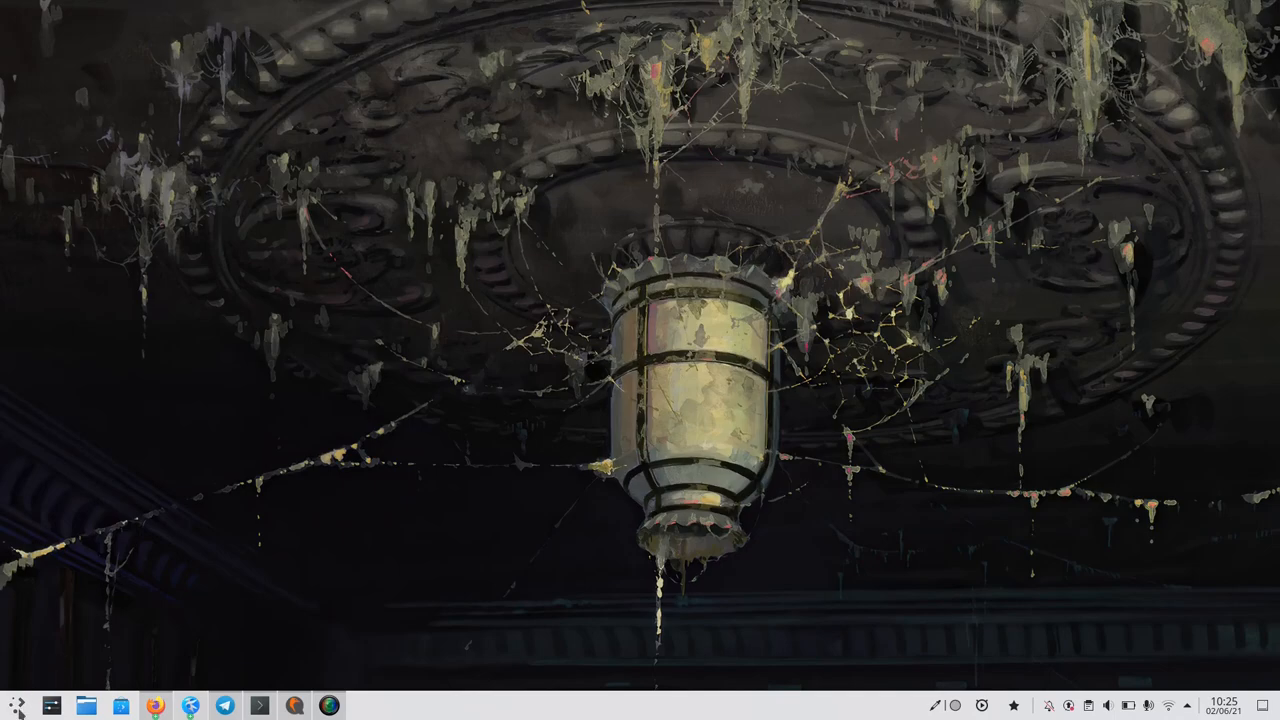
right_click(15, 705)
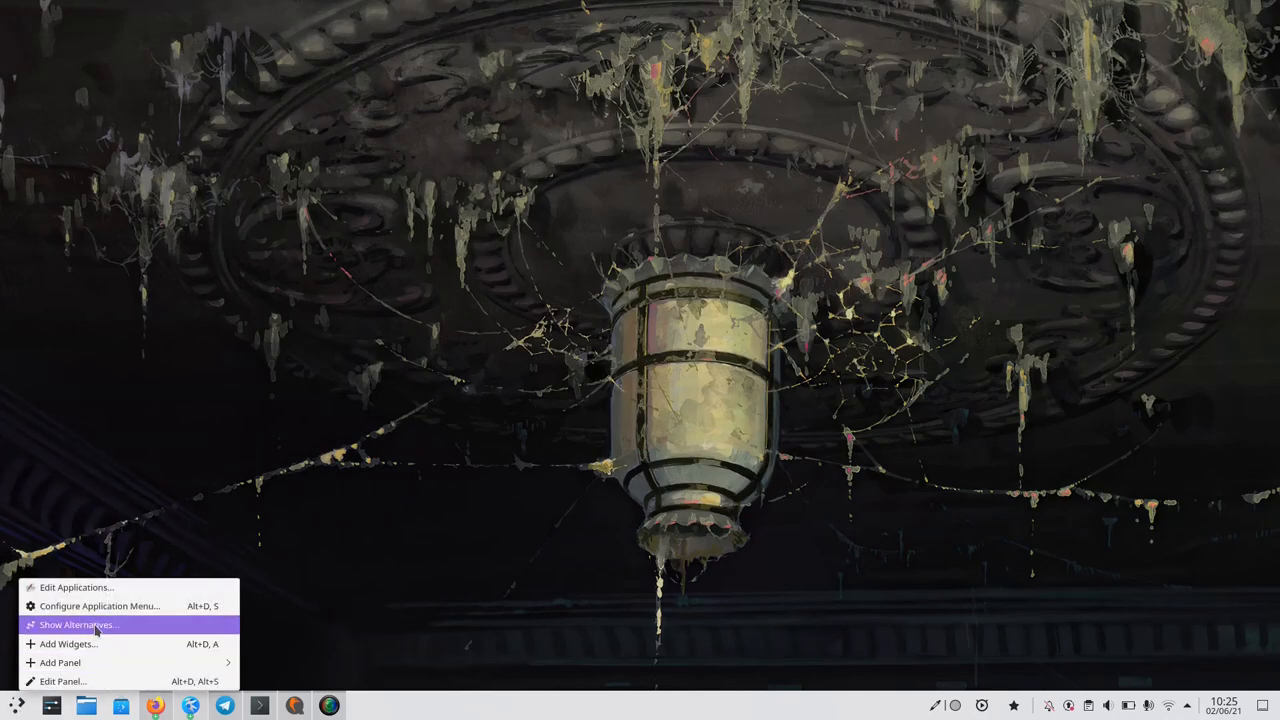
mouse_move(99, 606)
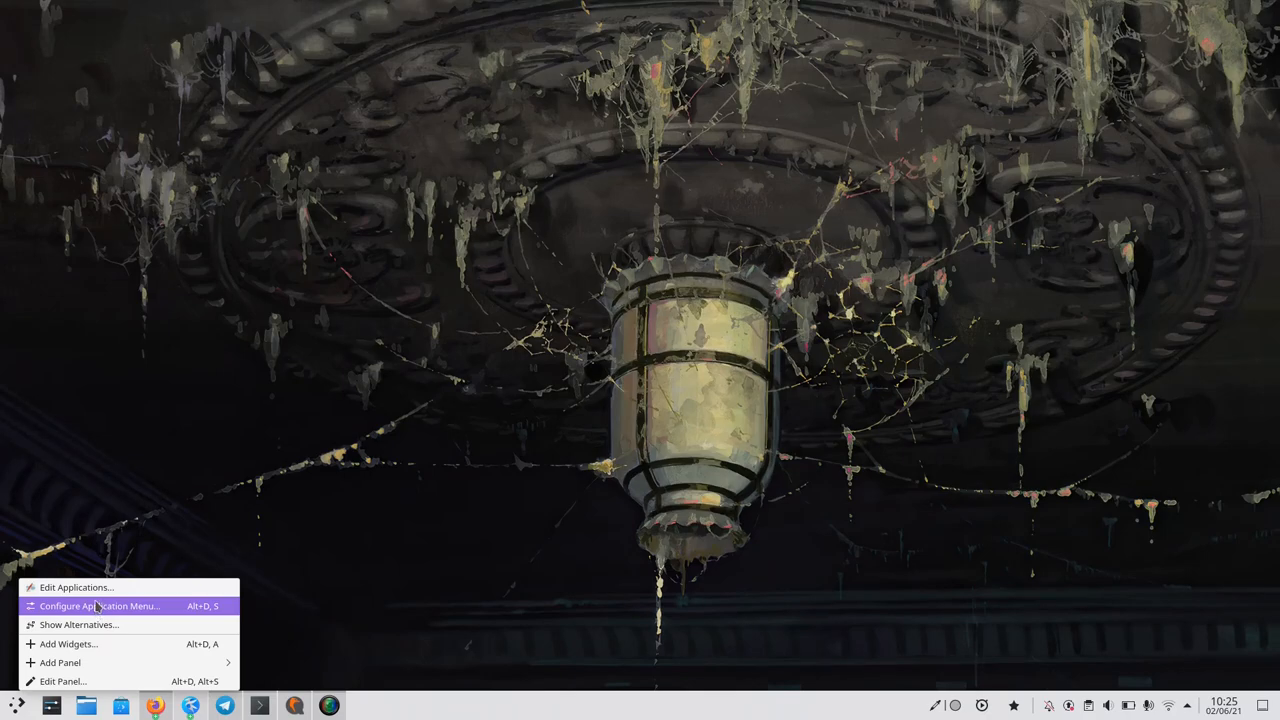
click(147, 404)
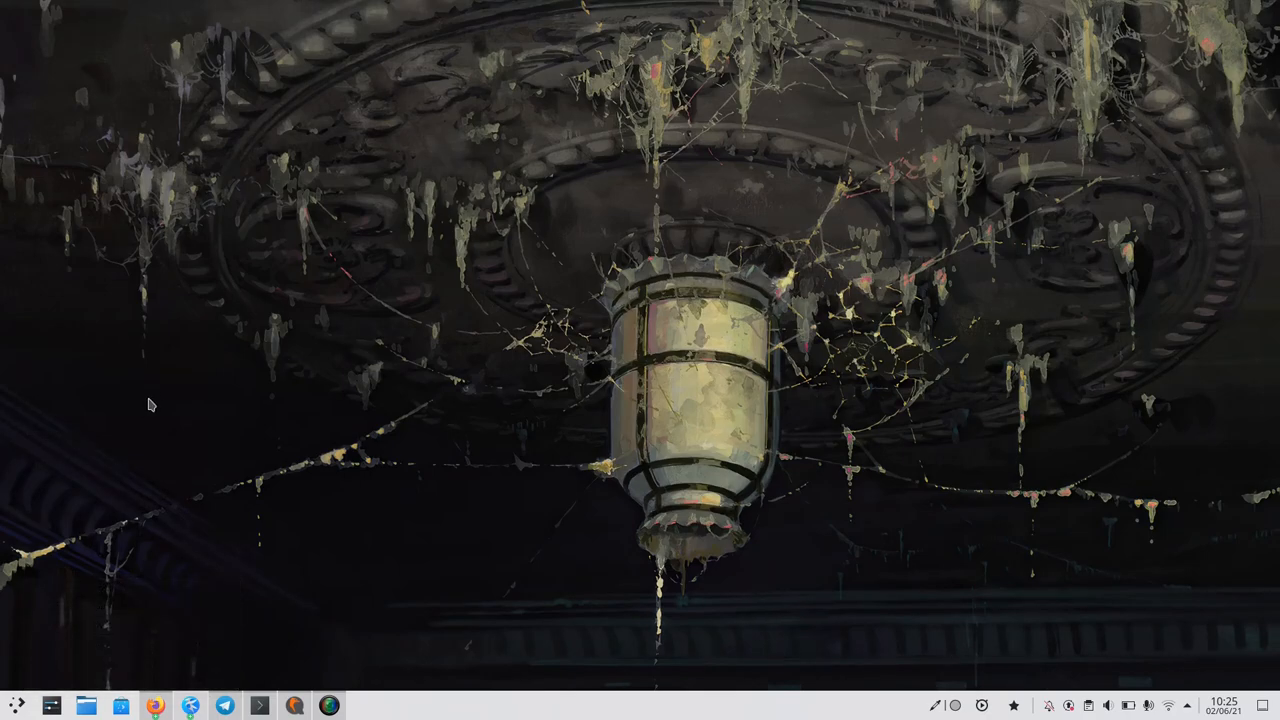